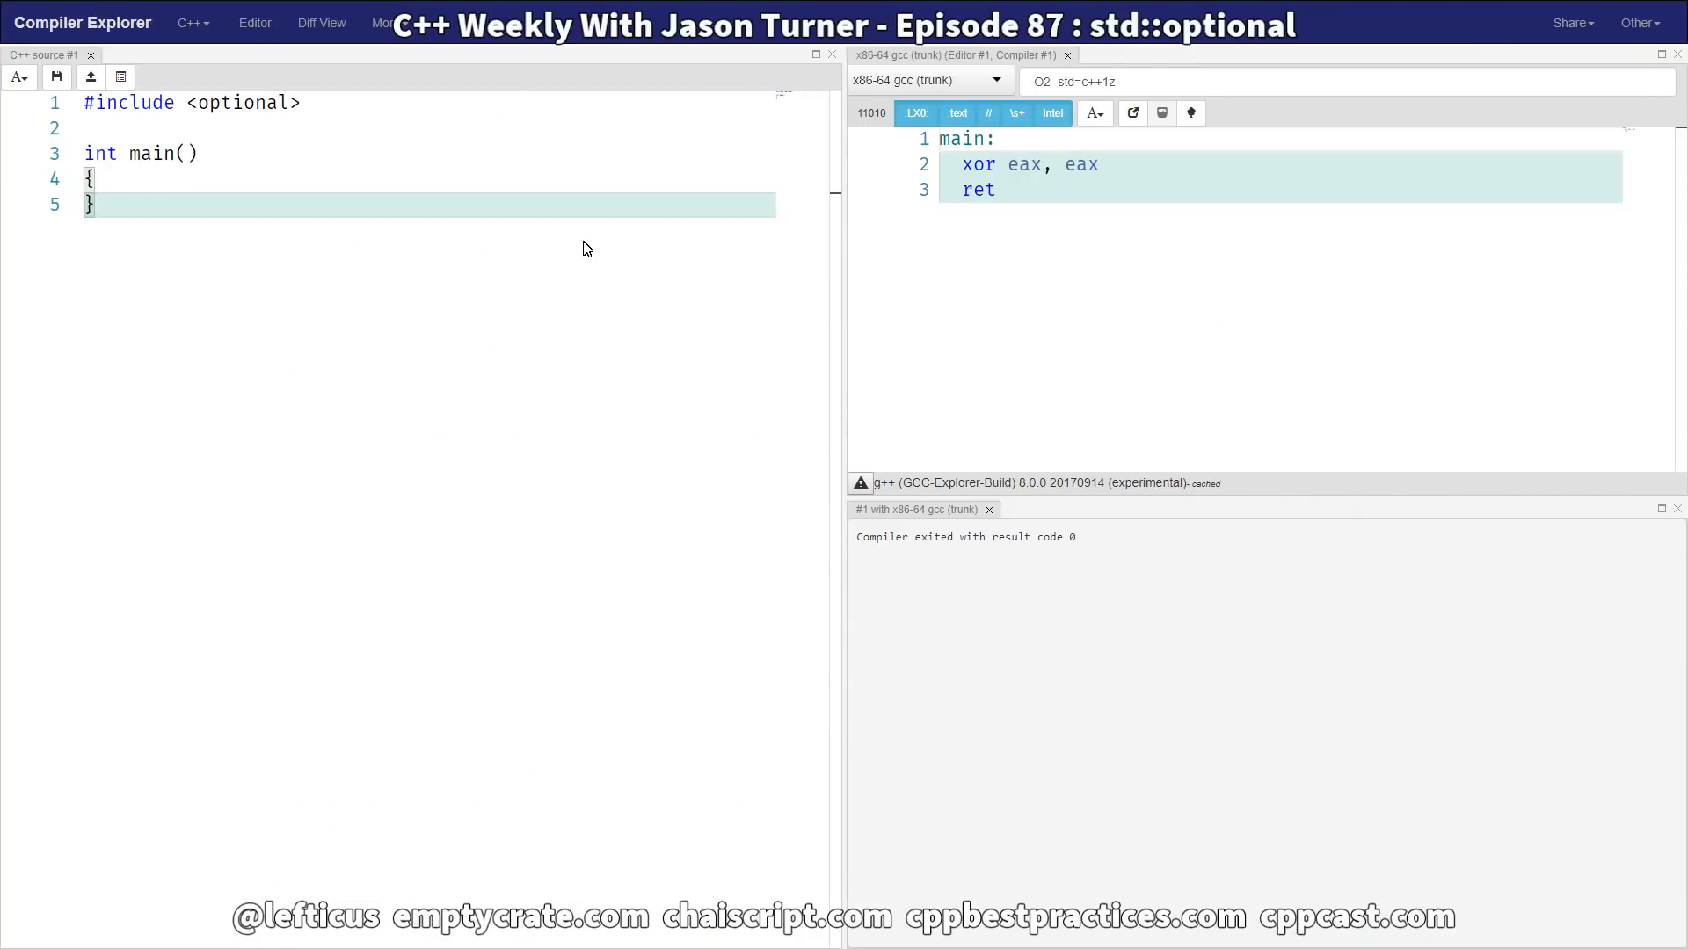
- Declare std::optional<int> i in main and return sizeof(i), compiling to 8
key("Enter")
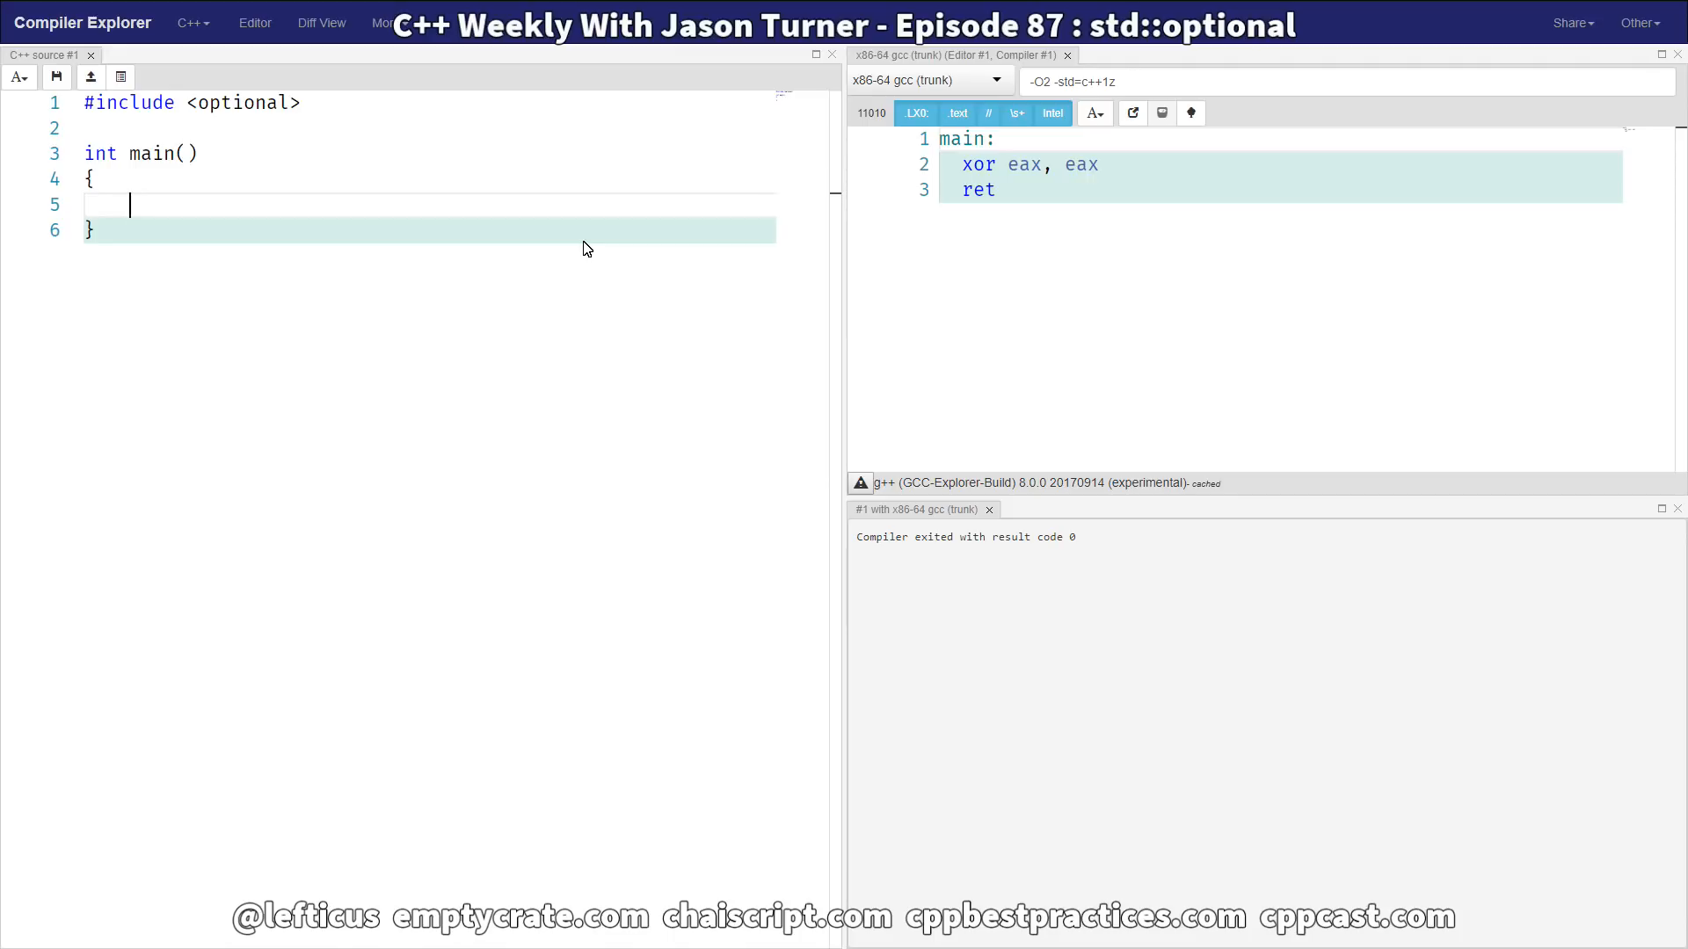
type("std::optional<")
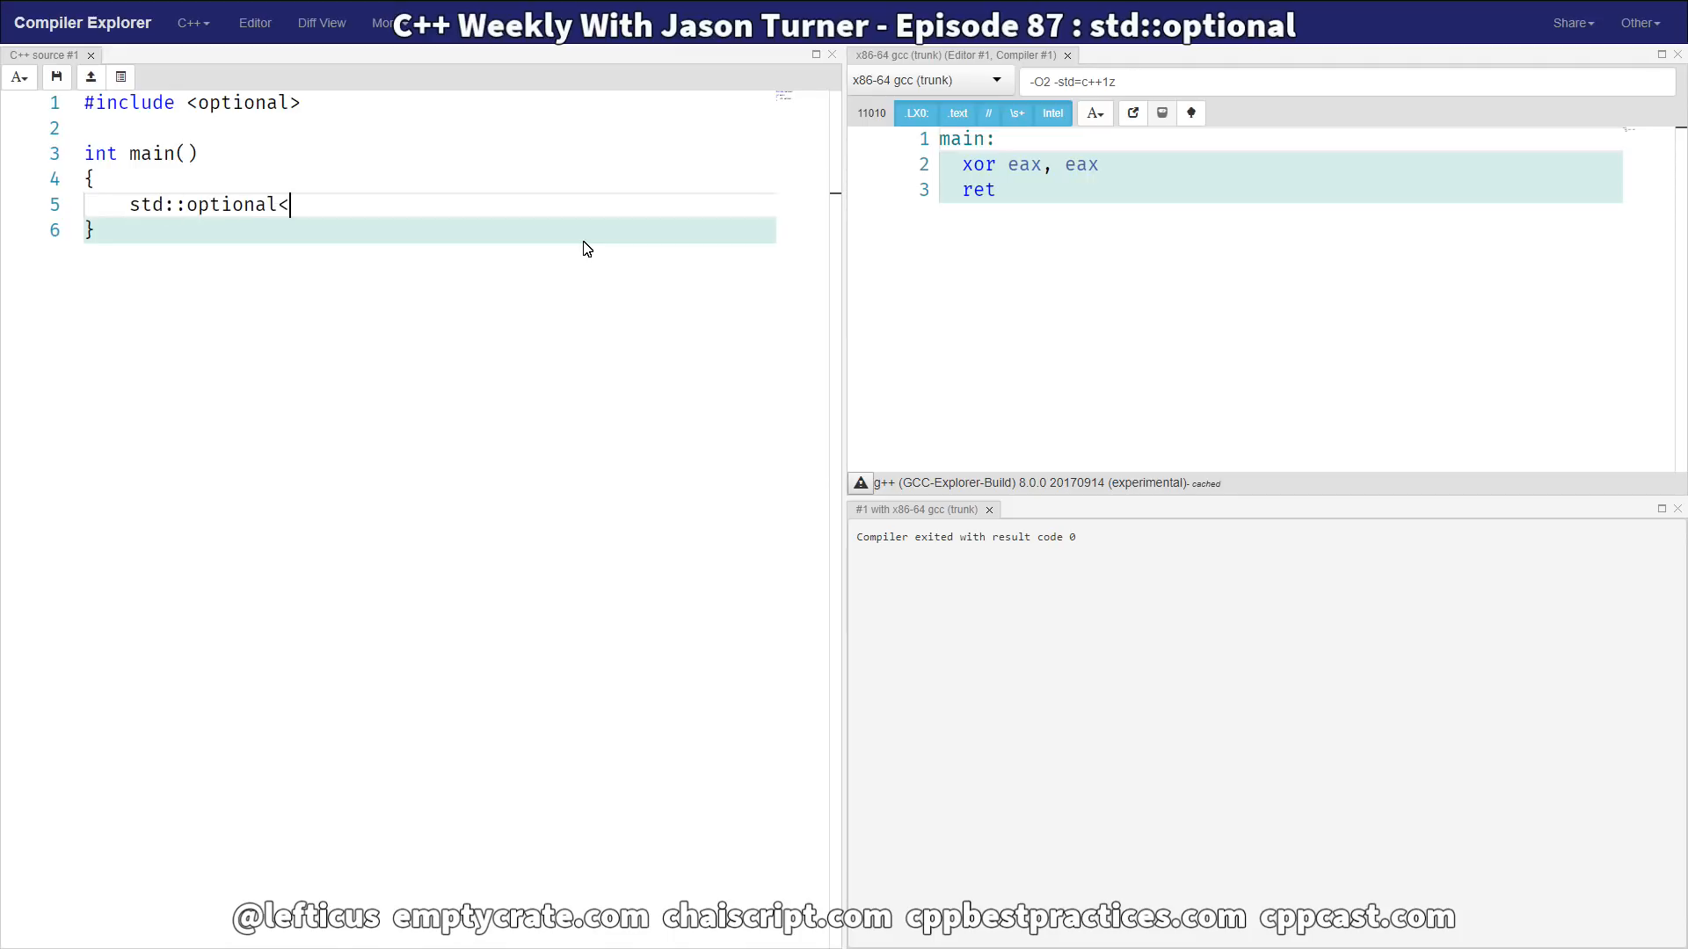
type("int>")
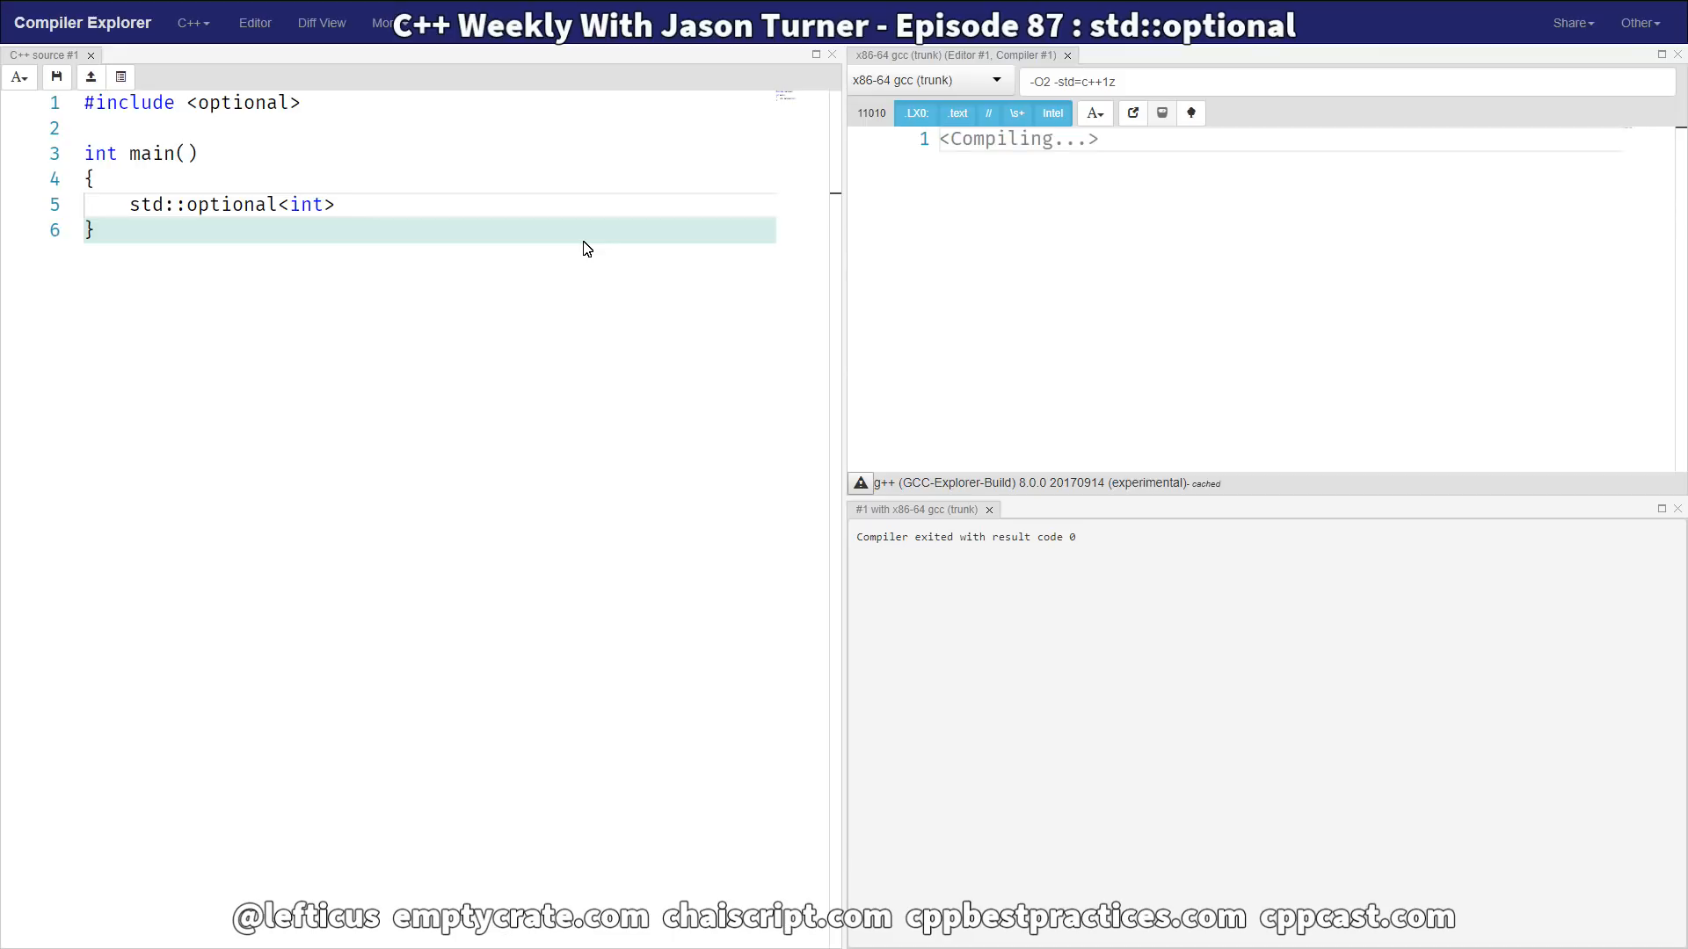
type("i;")
type("return sizeof(i);")
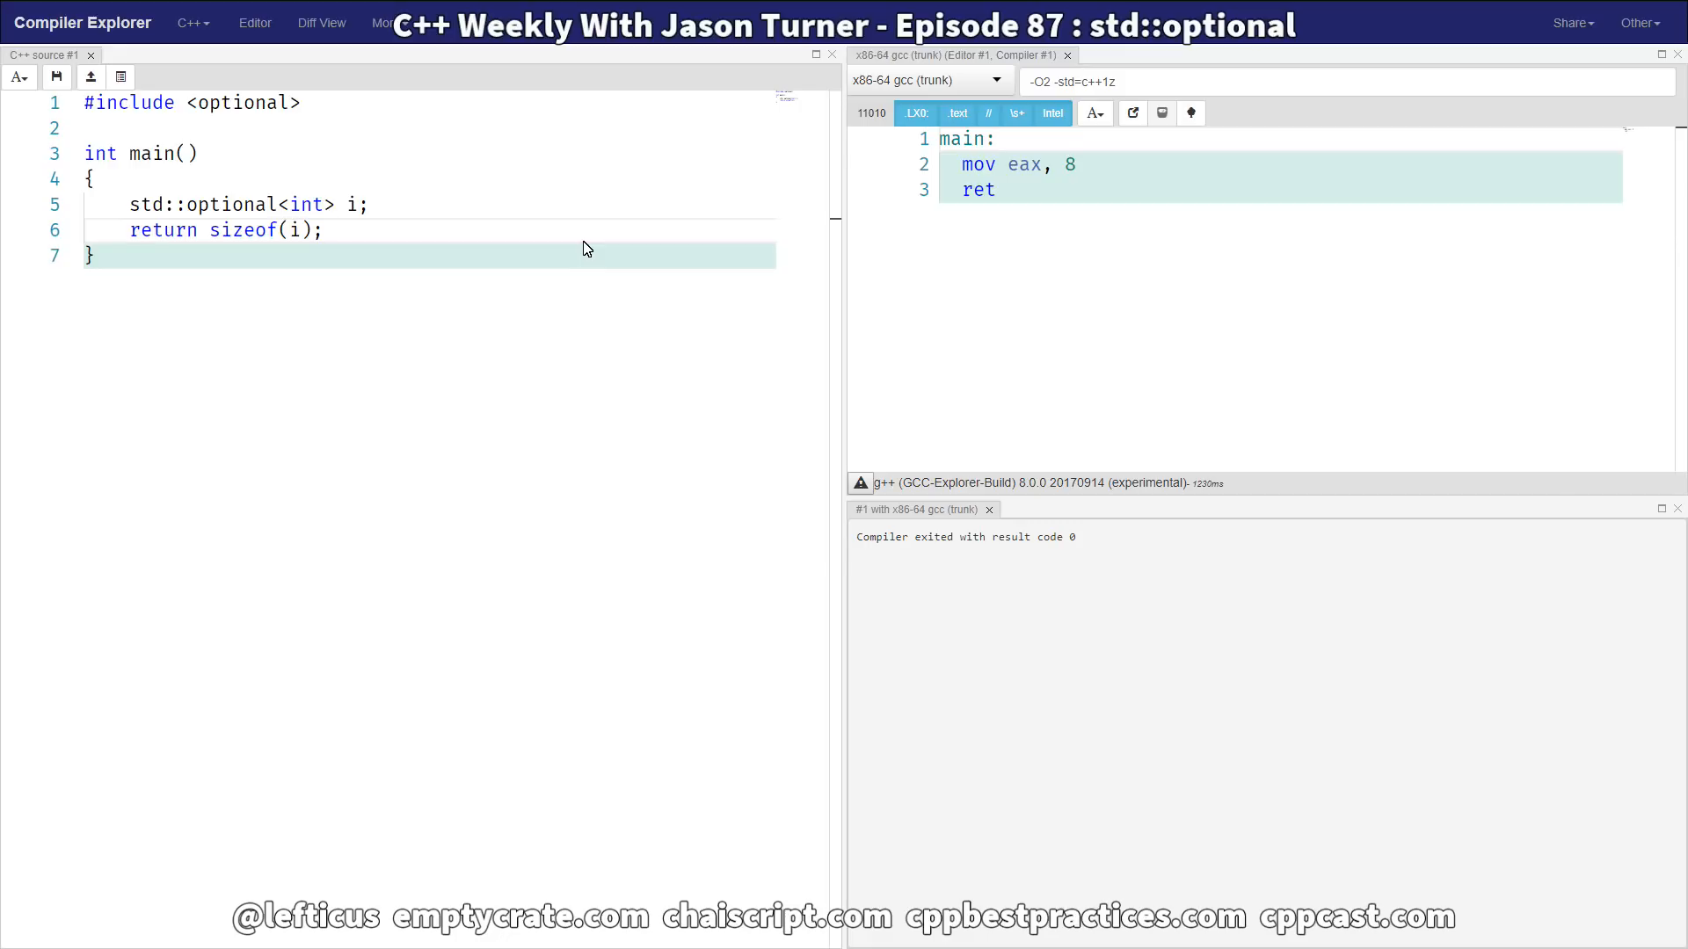
- Change the variable to std::optional<double> d, briefly assigning d = 3.4, so sizeof returns 16
double_click(306, 204)
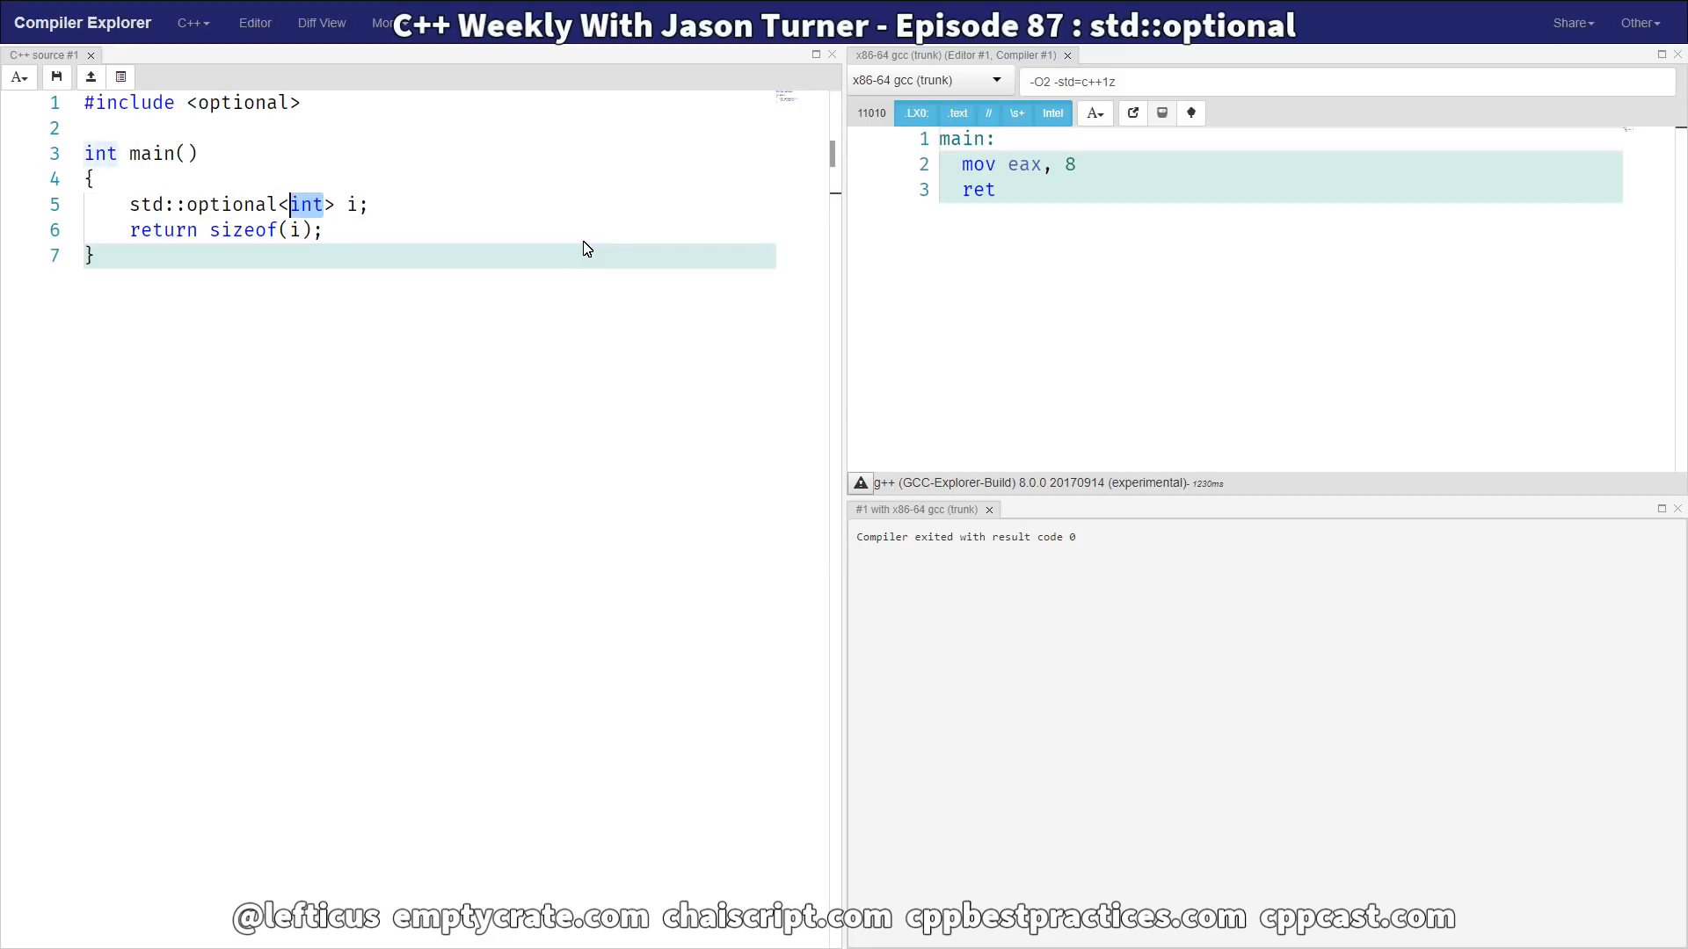
type("double> d")
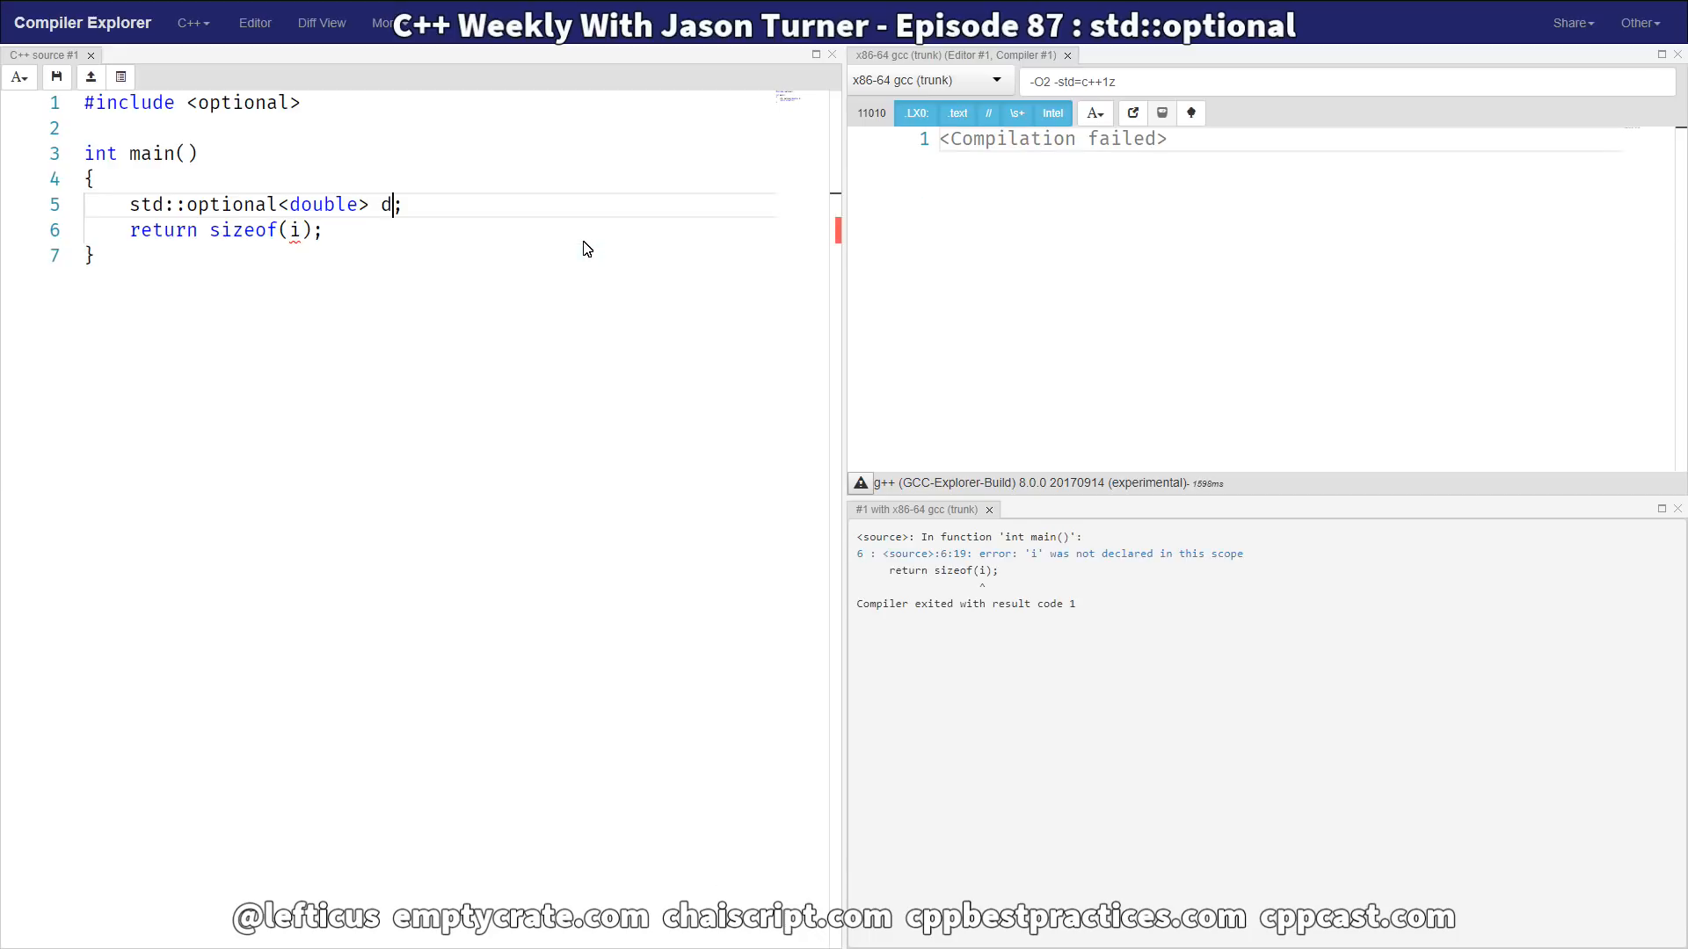
type("d")
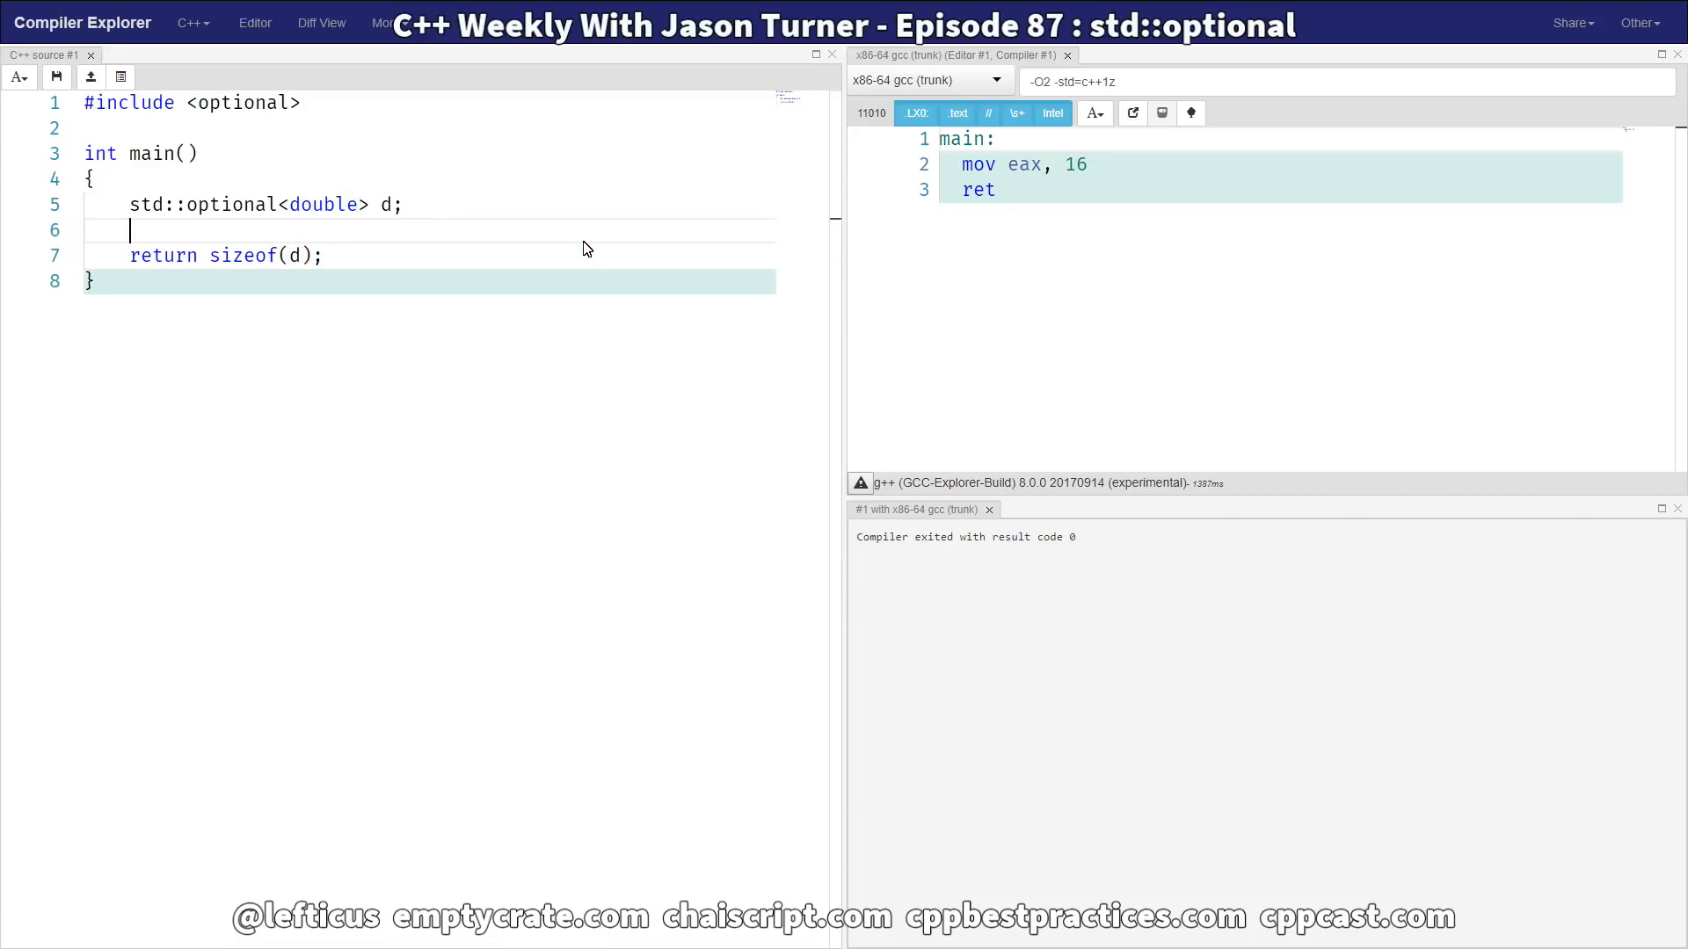
type("d = 3.4")
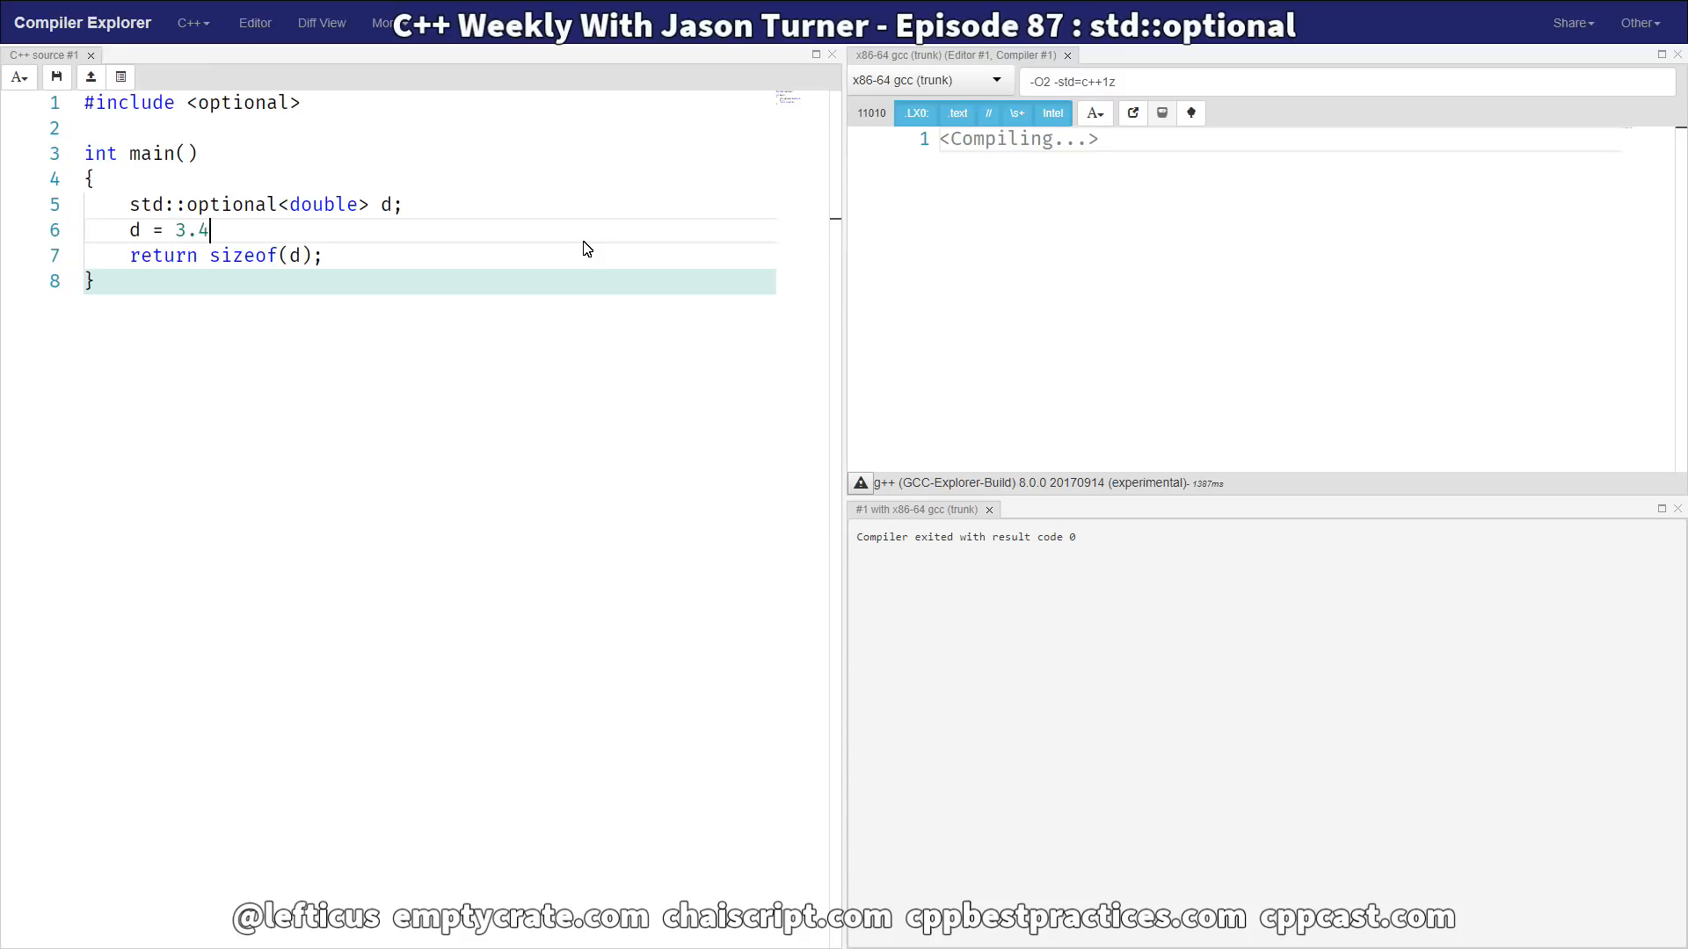
type(";")
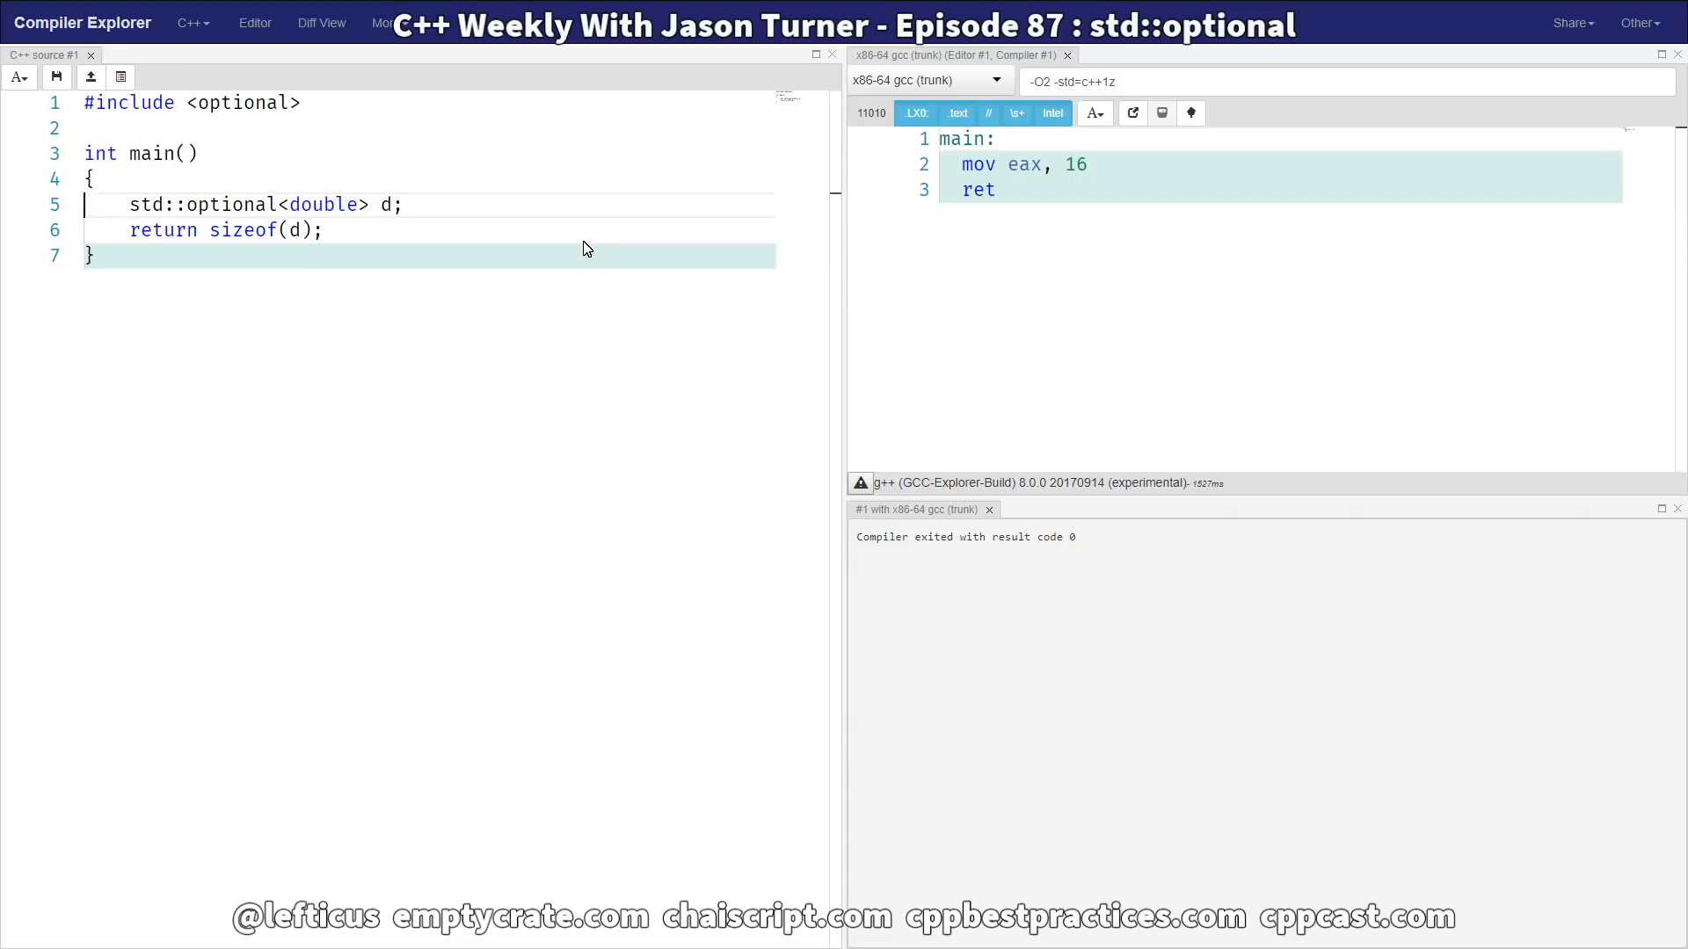
- Switch to std::optional<int> o and return o.value(), yielding bad_optional_access-throwing assembly
left_click(369, 204)
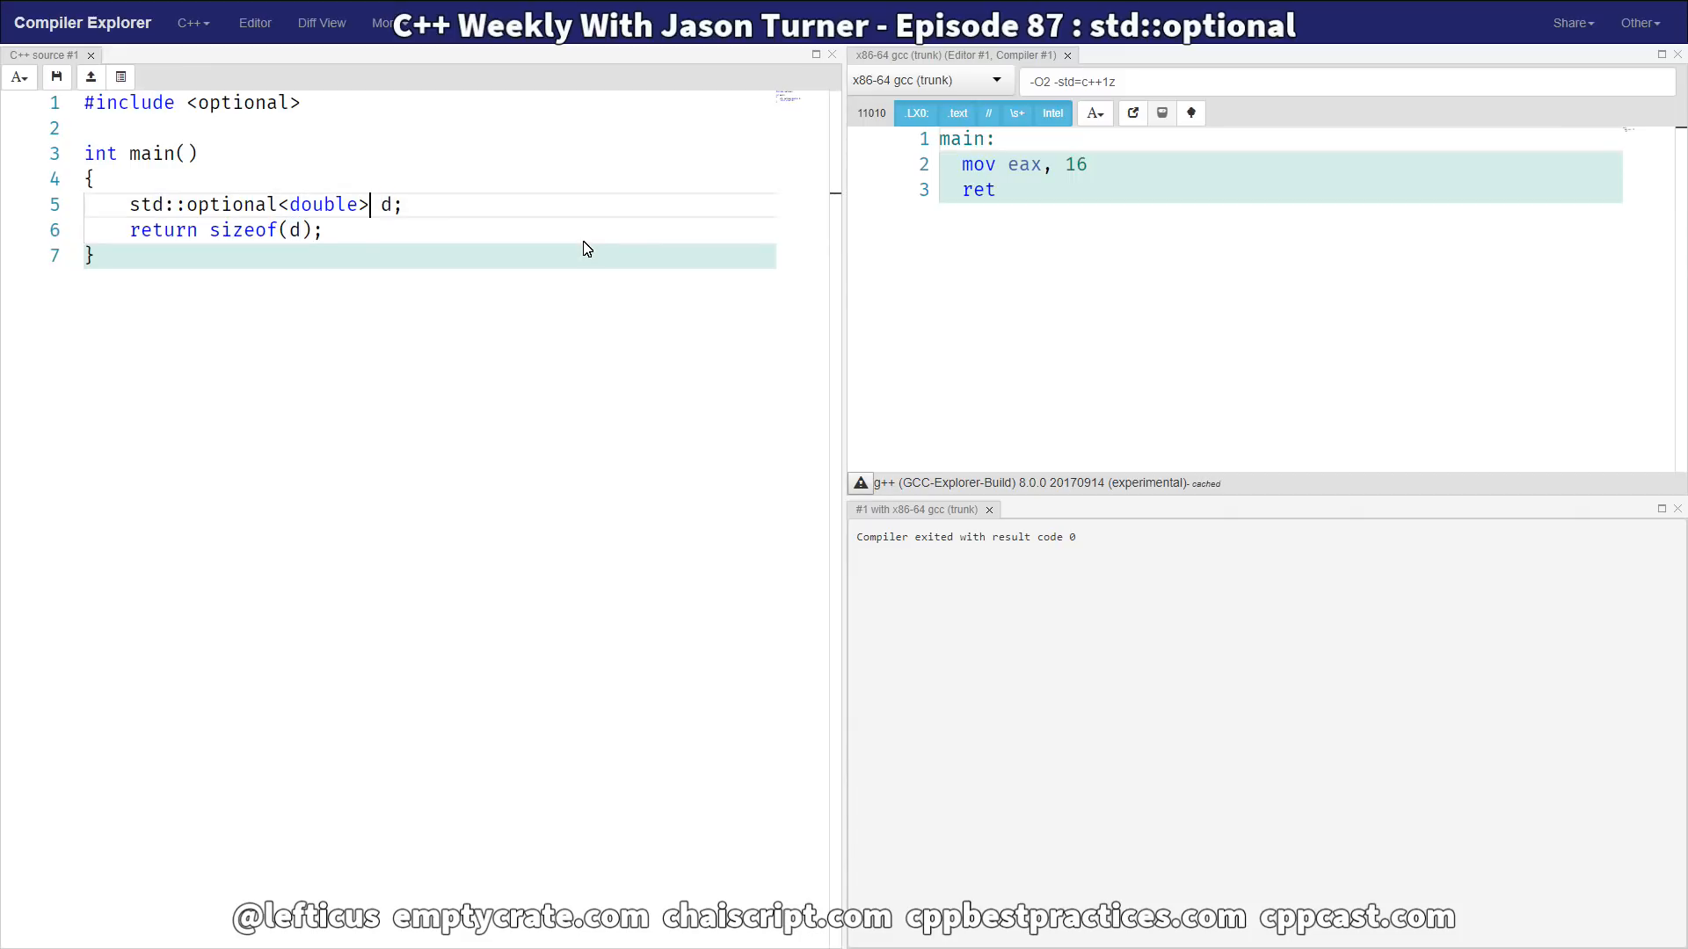
type("int")
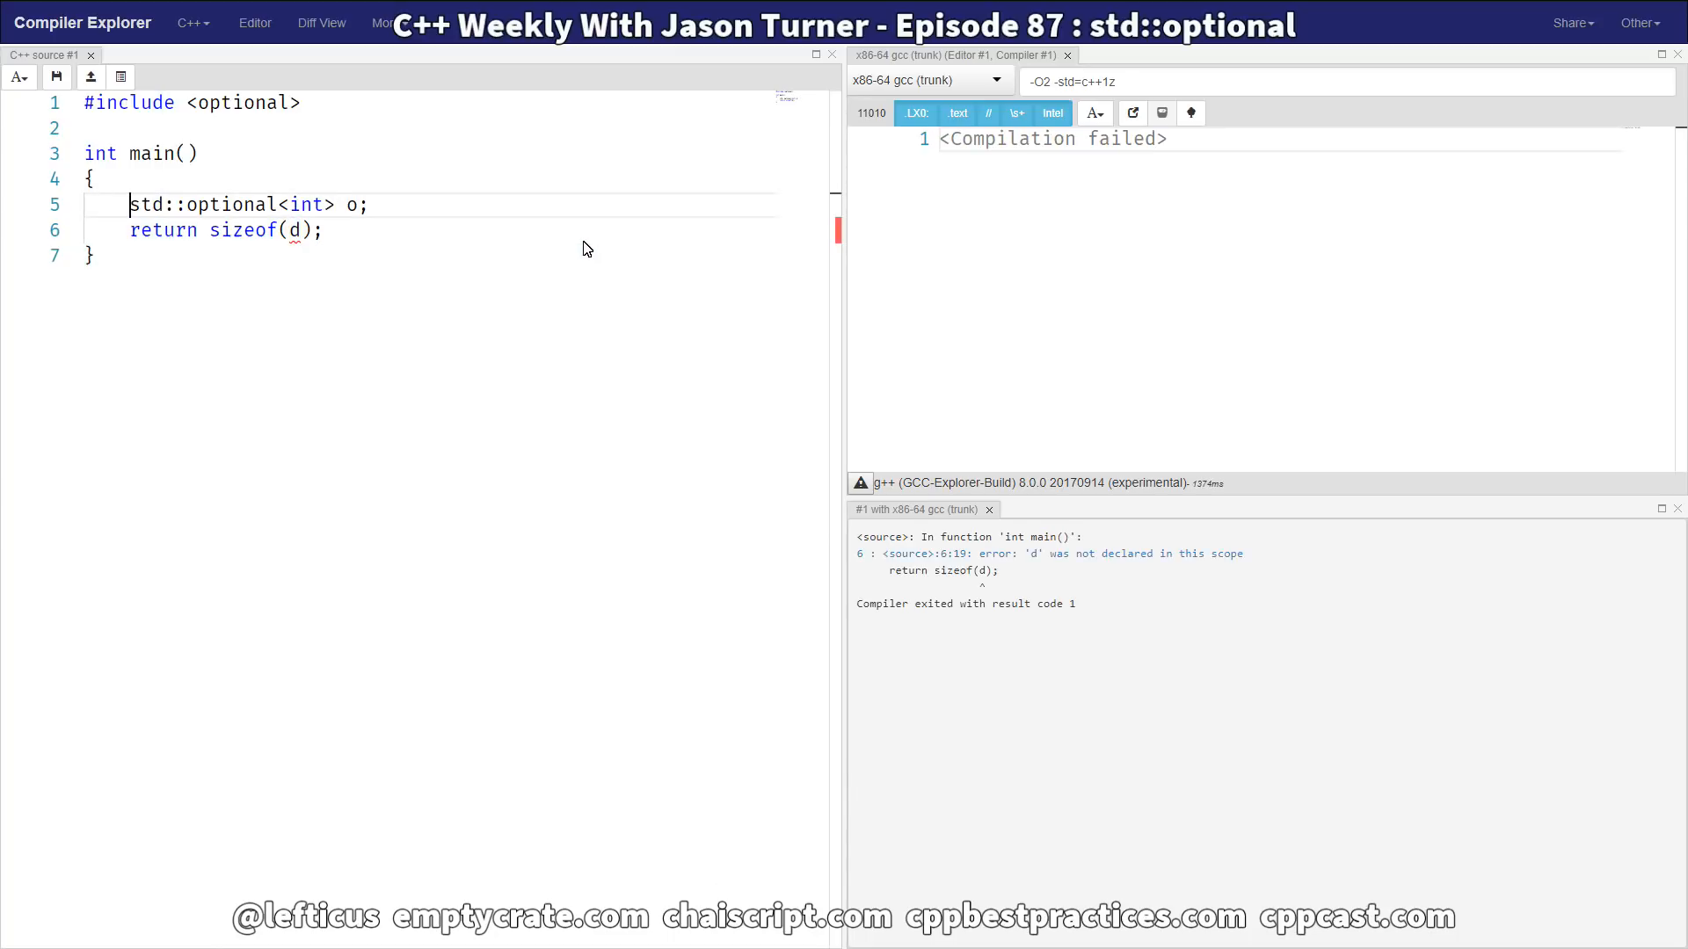
type("return 0")
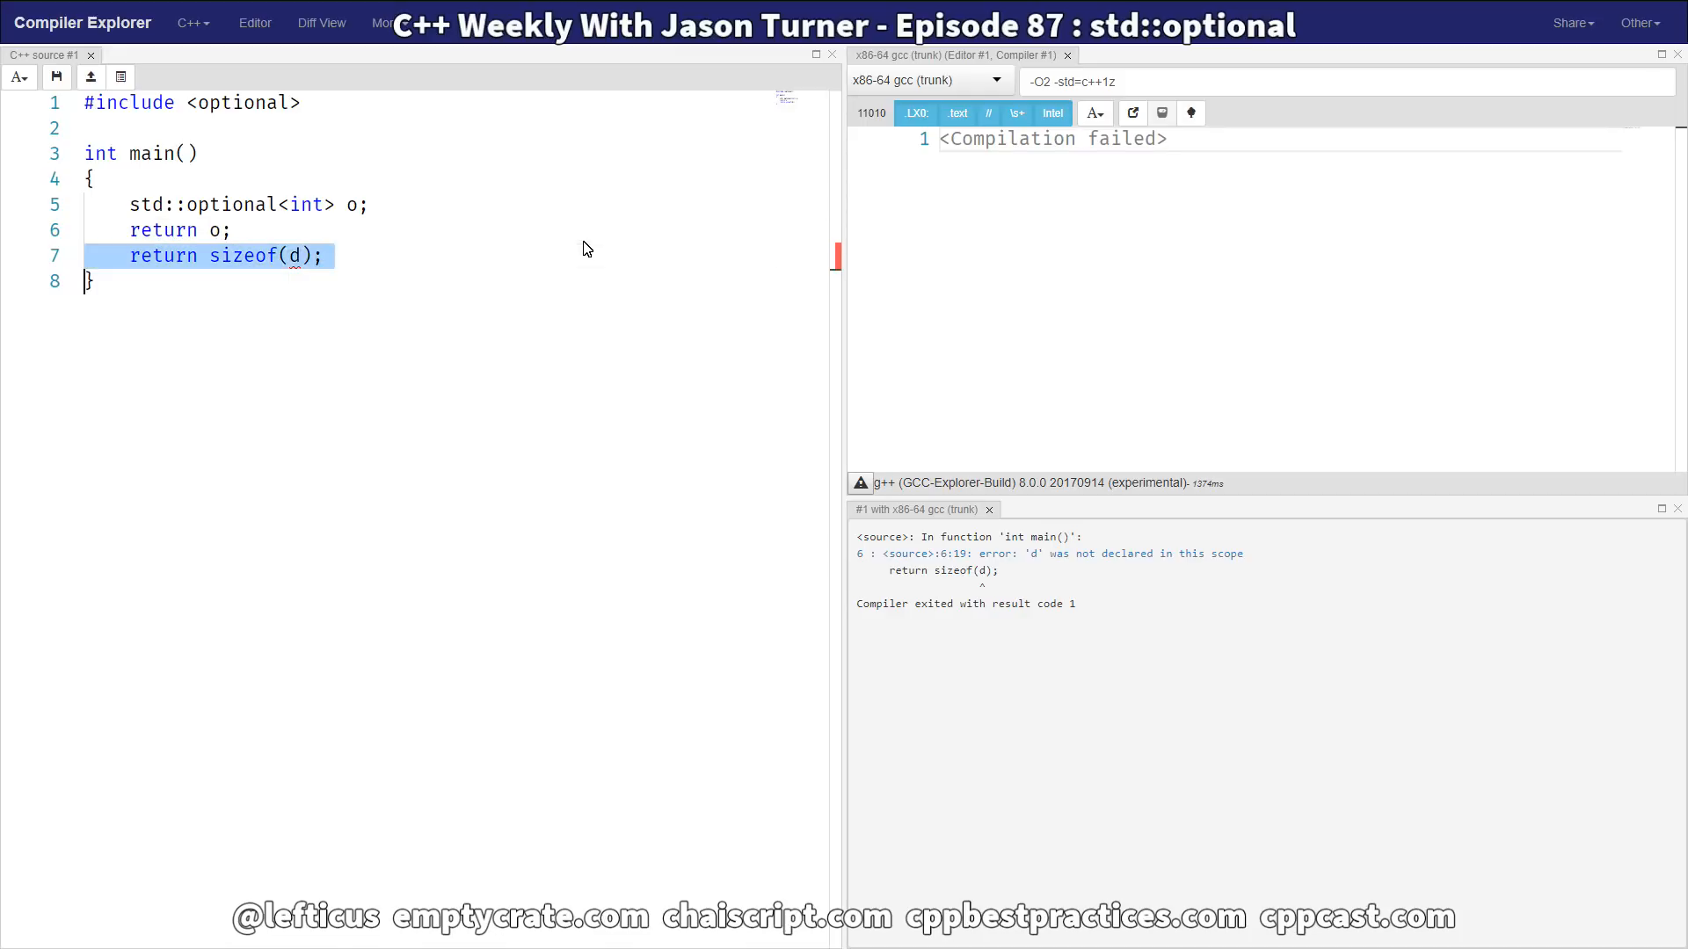
key("Delete")
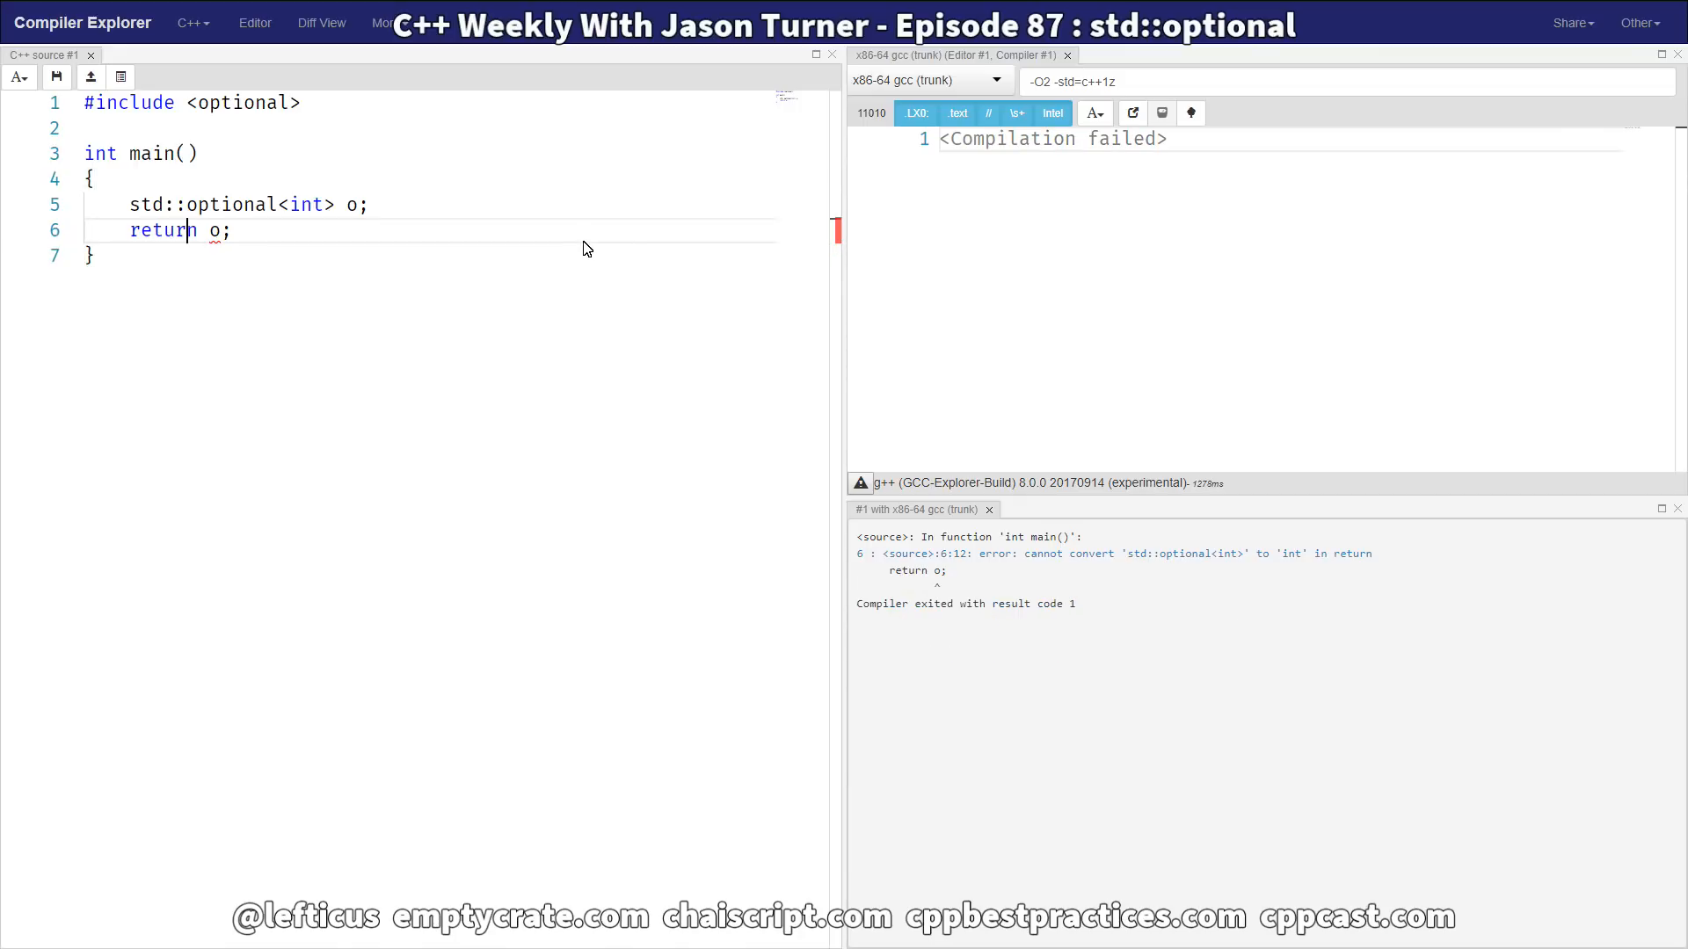
type(".value()")
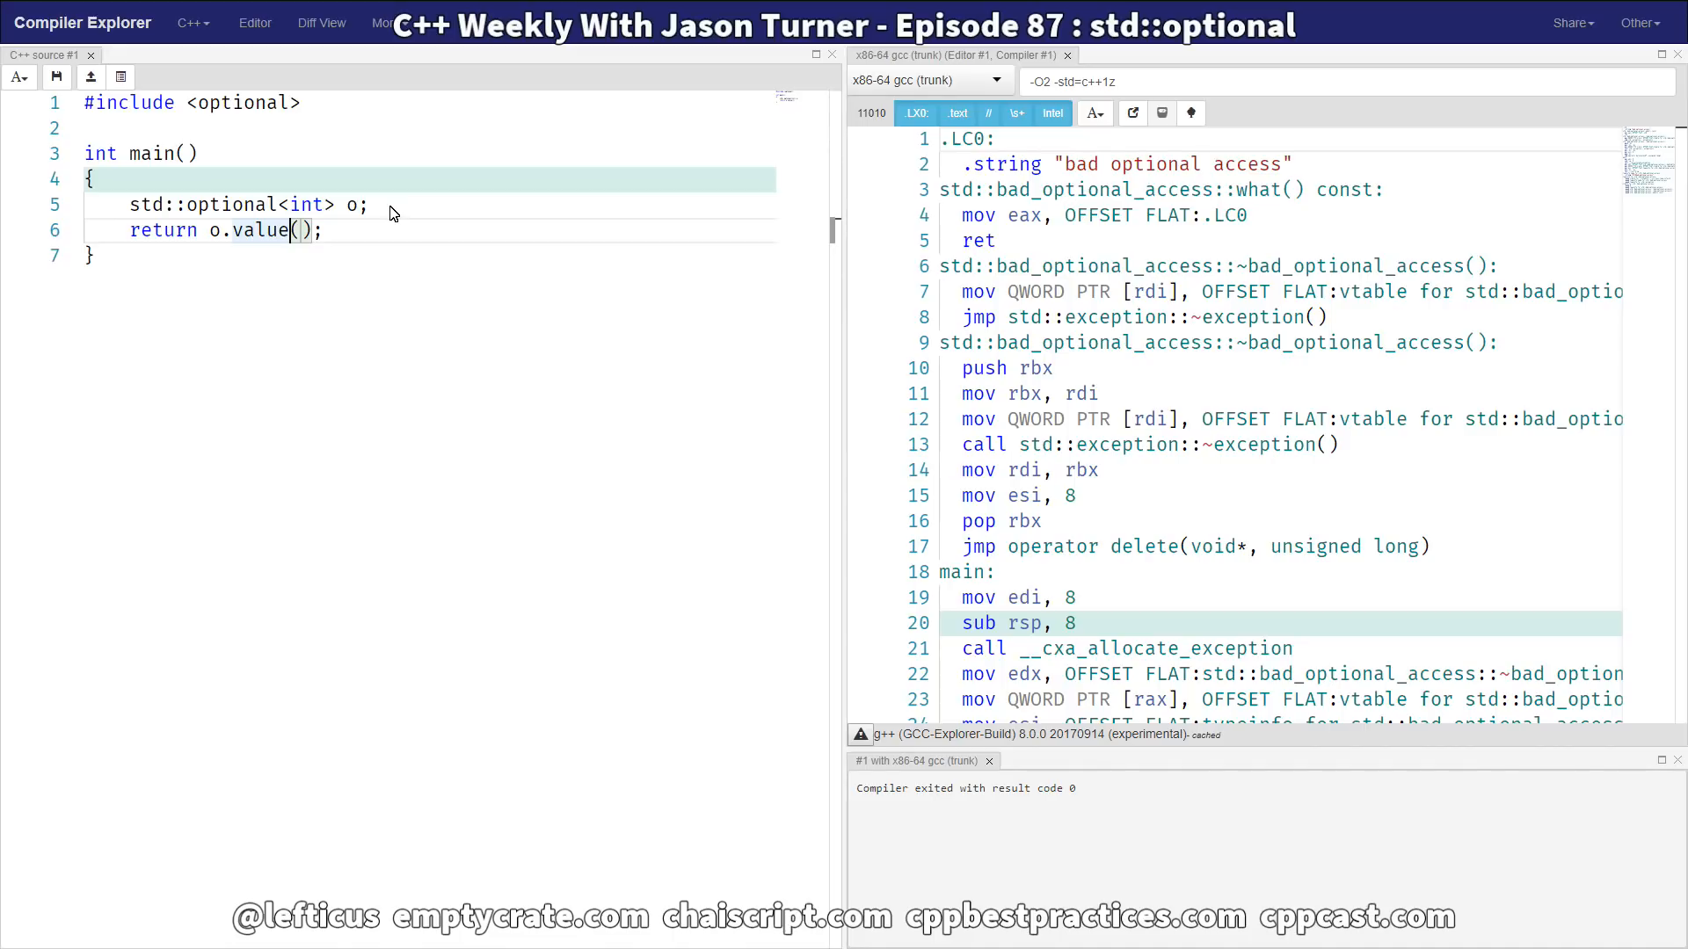
- Return o.value_or(2) so main compiles to returning 2, leaving a blank line after the declaration
type("_or")
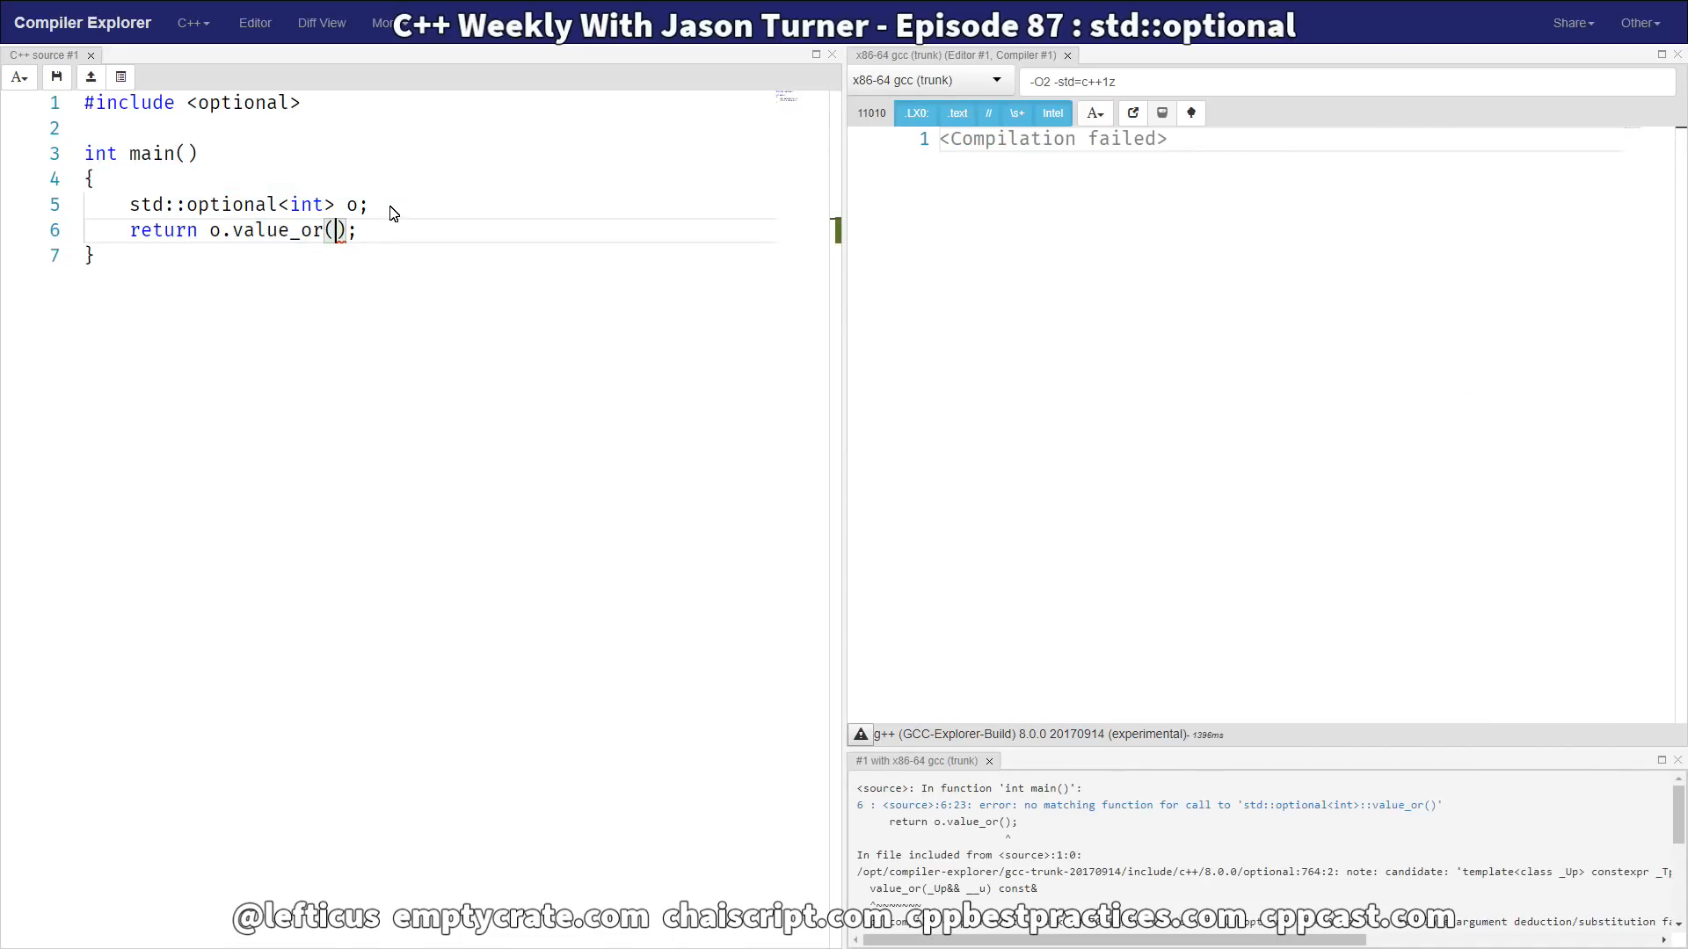
type("2")
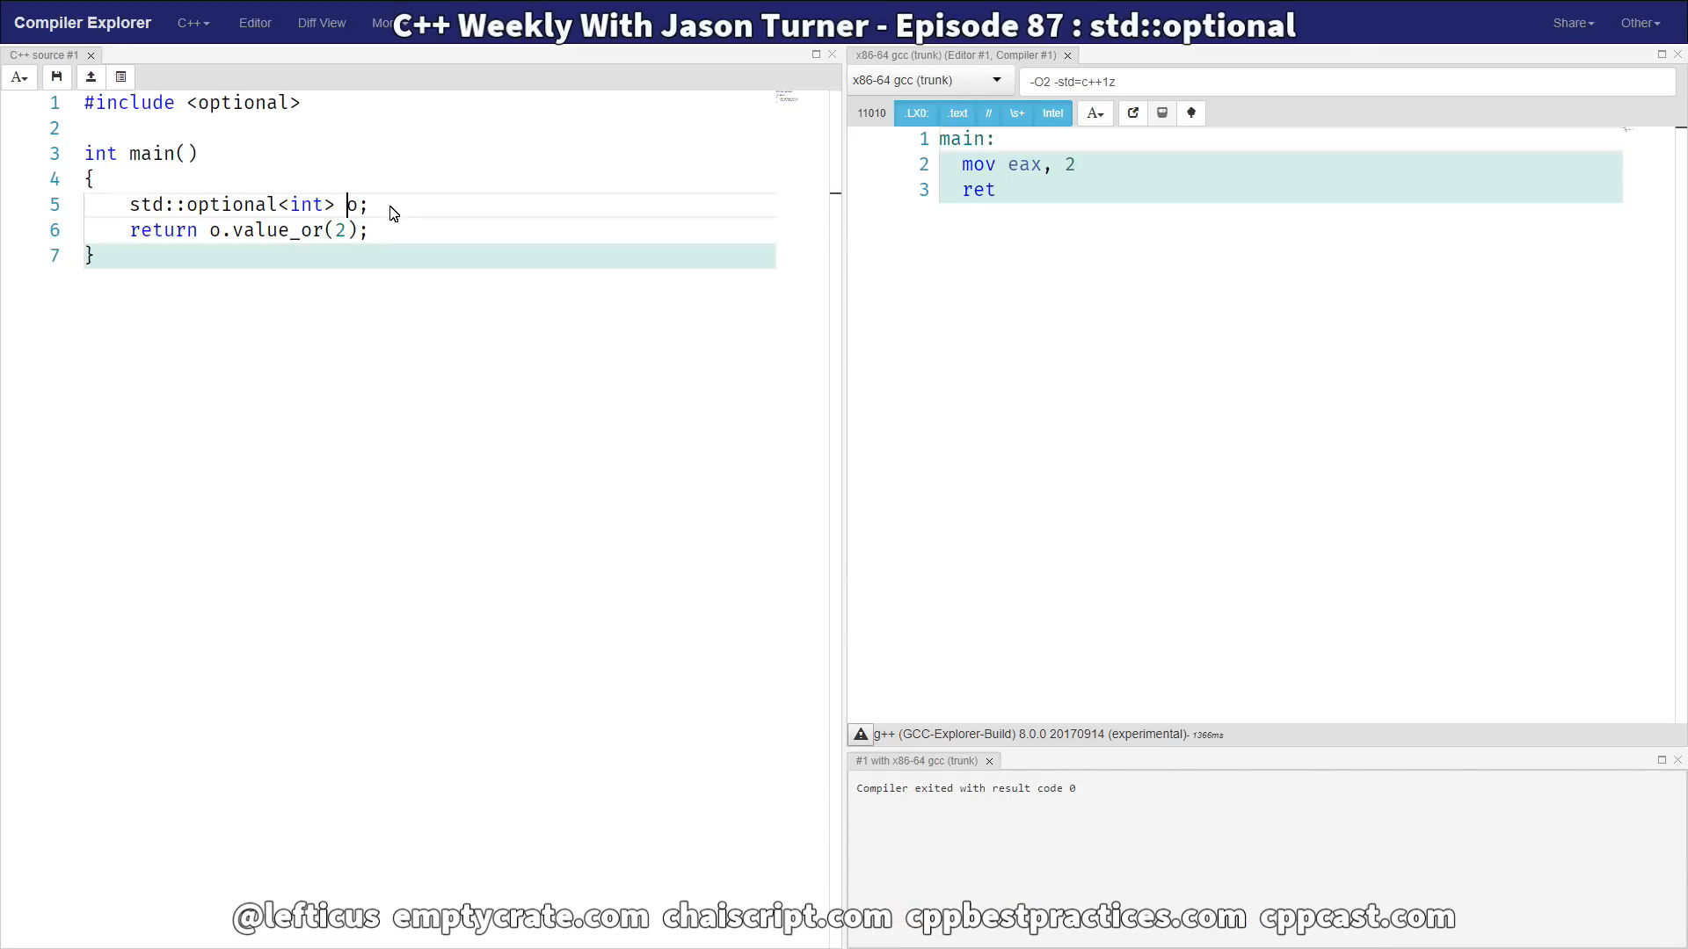
type("{13}")
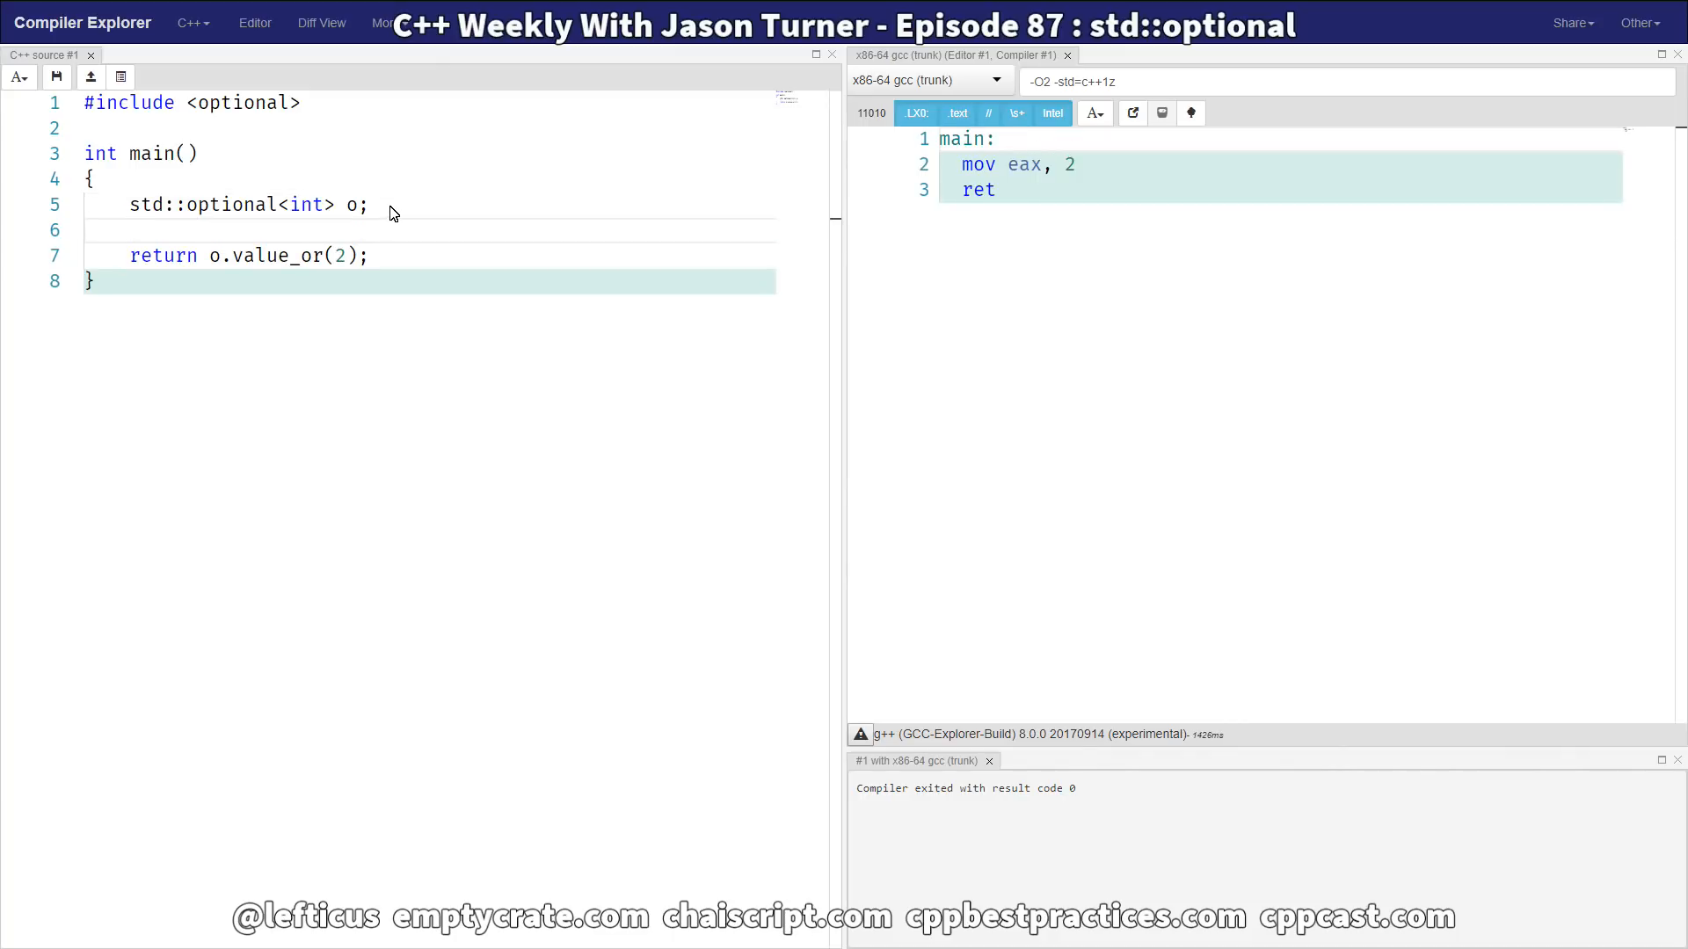
- Assign o = 12; then o = 14; before the return and move the /// comment to the second assignment
type("o")
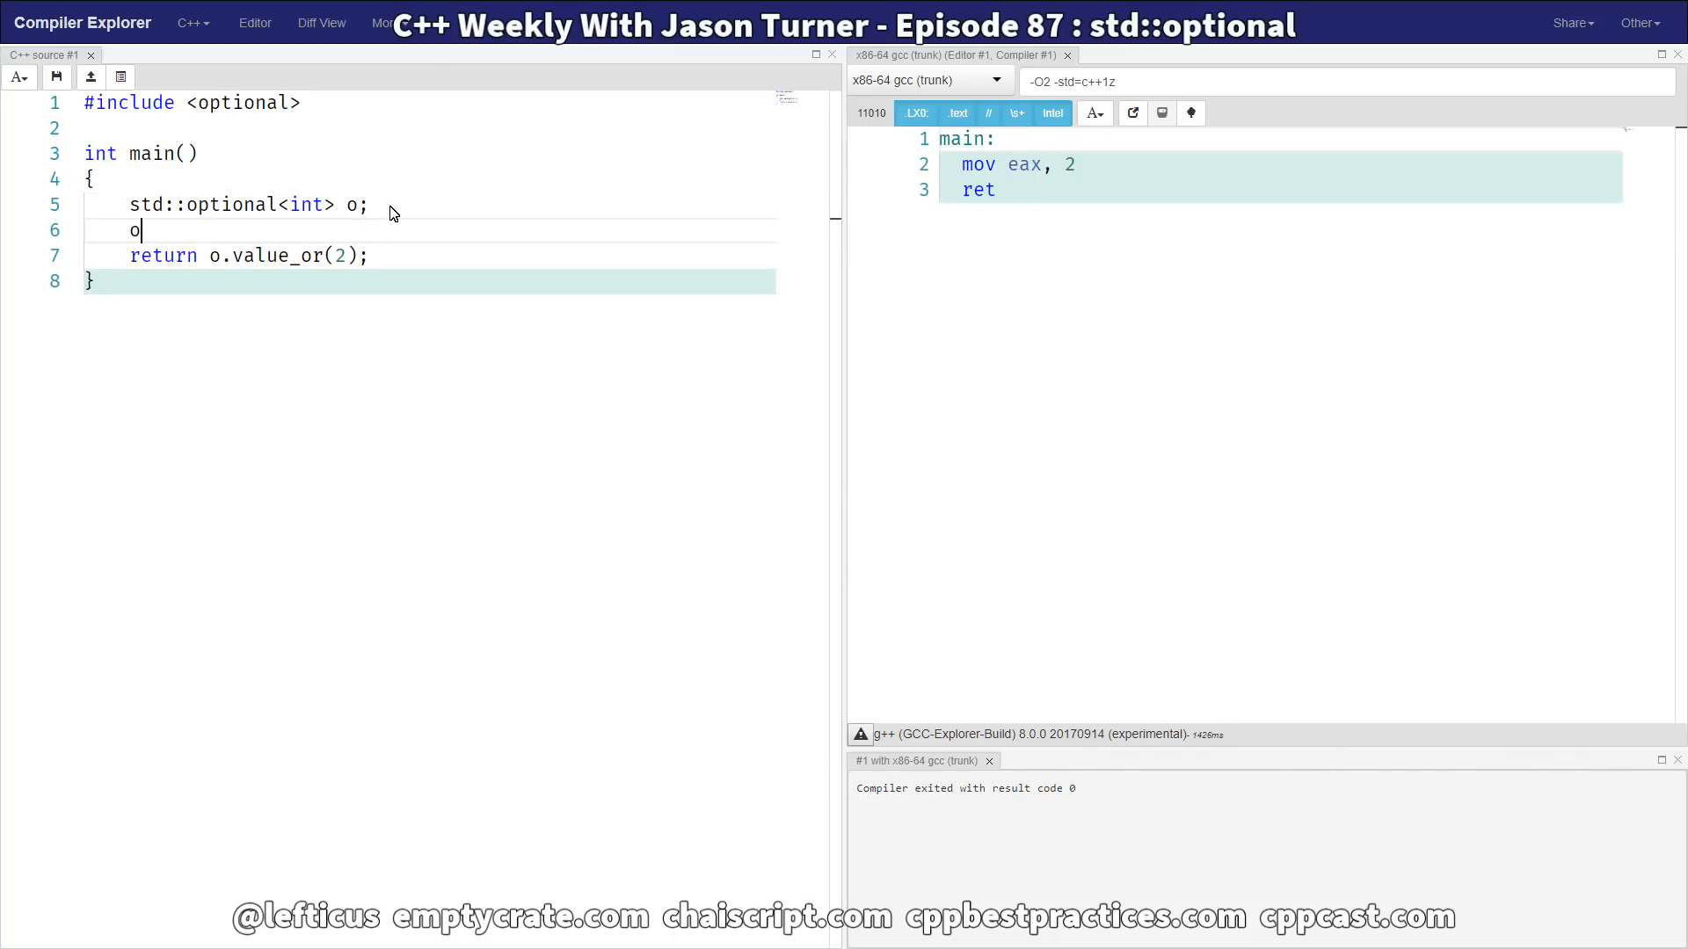
type("= 1")
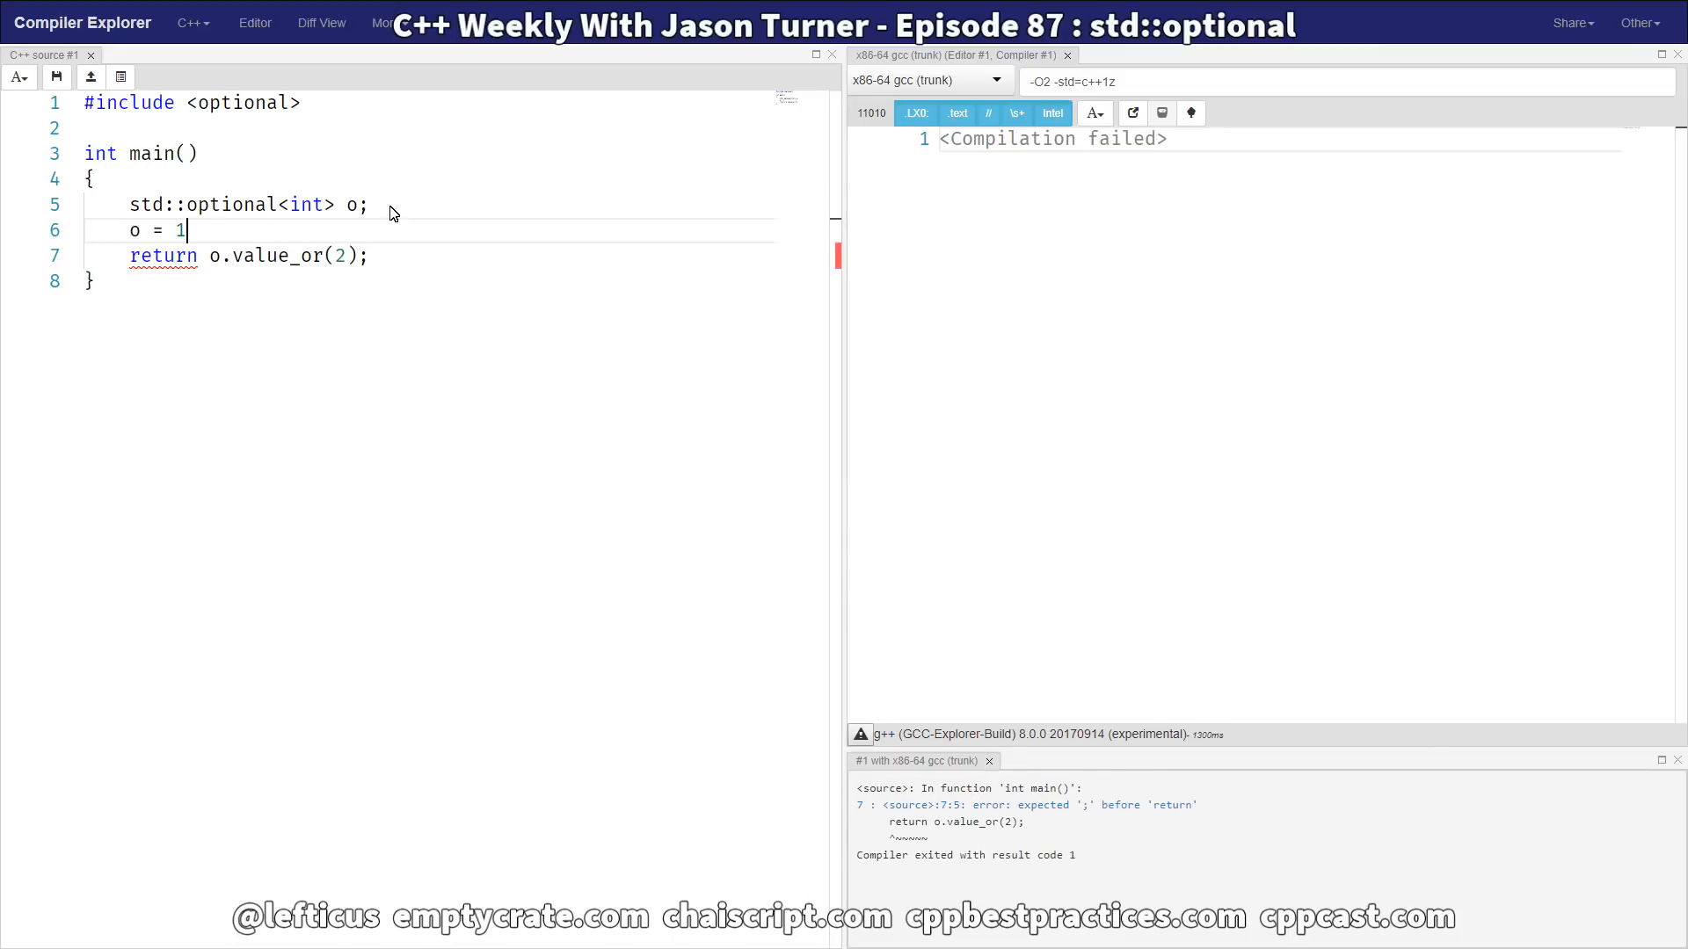
type("2;")
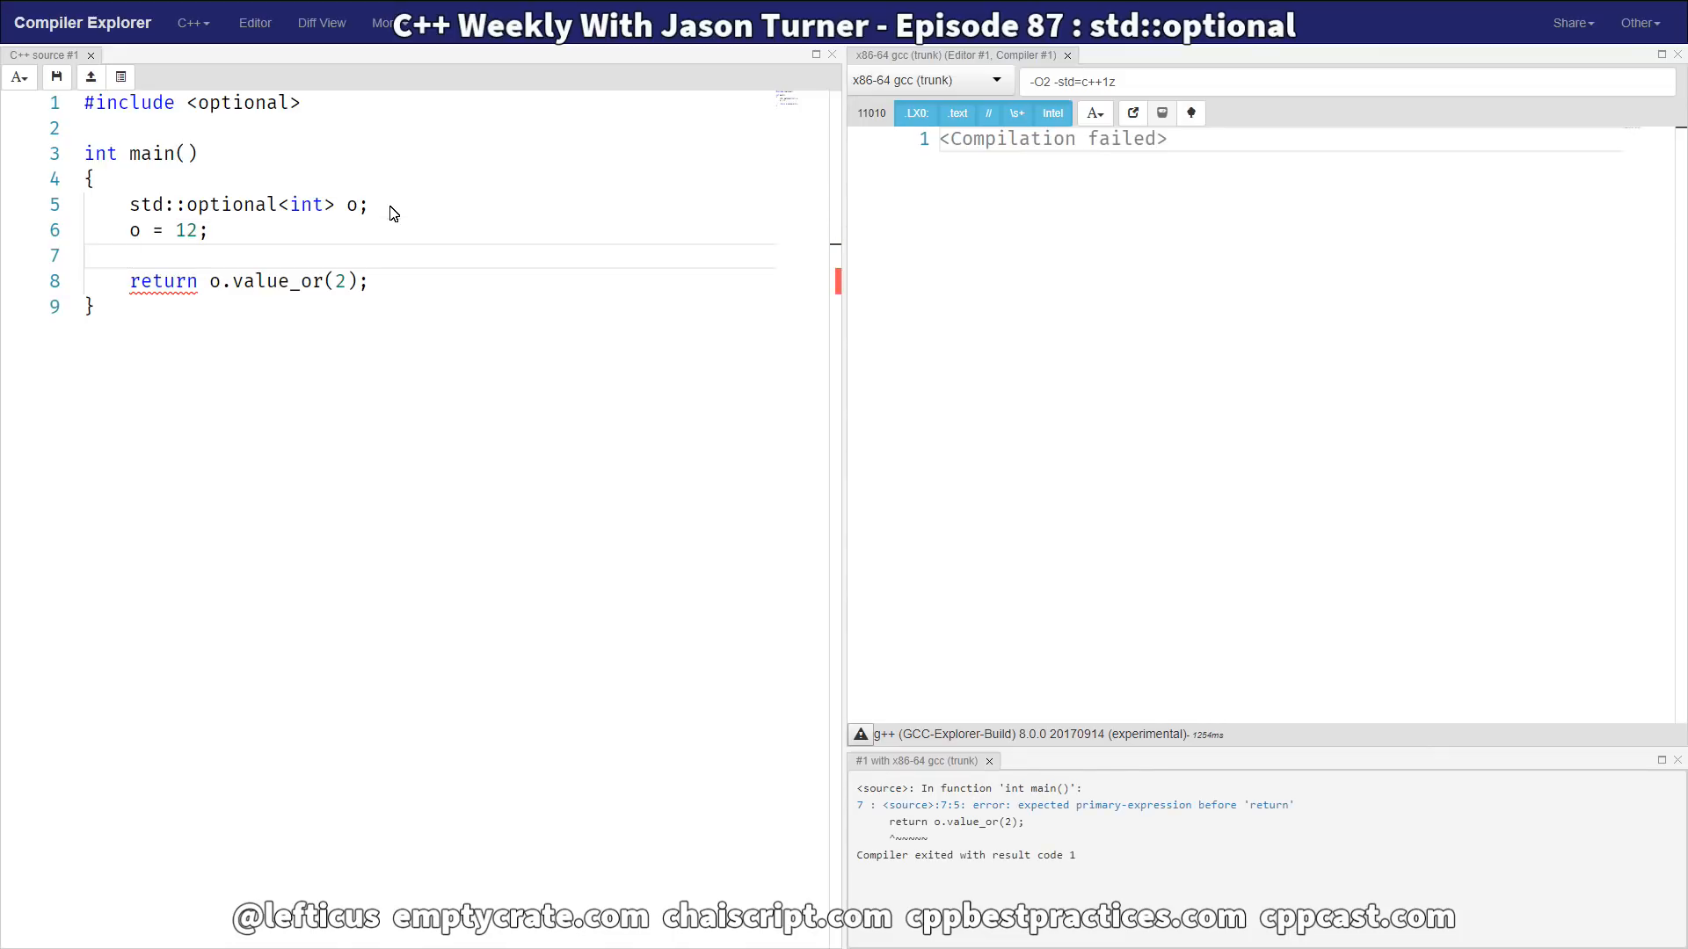
type("o = 1")
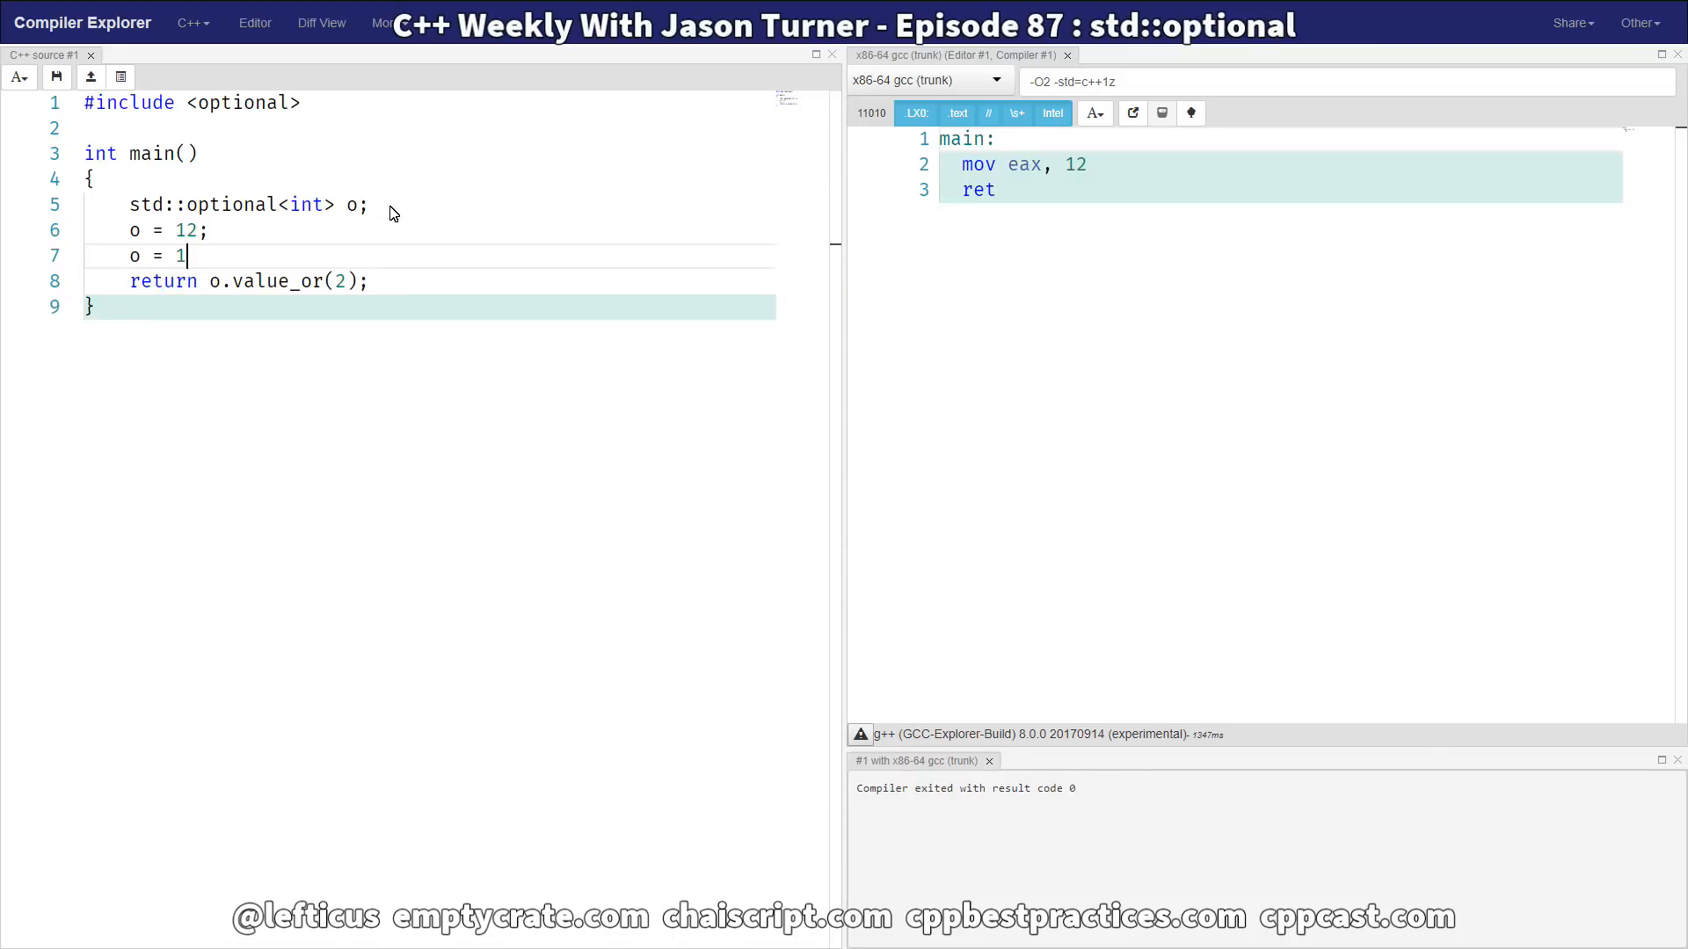
type("4;")
left_click(430, 230)
type(" ///")
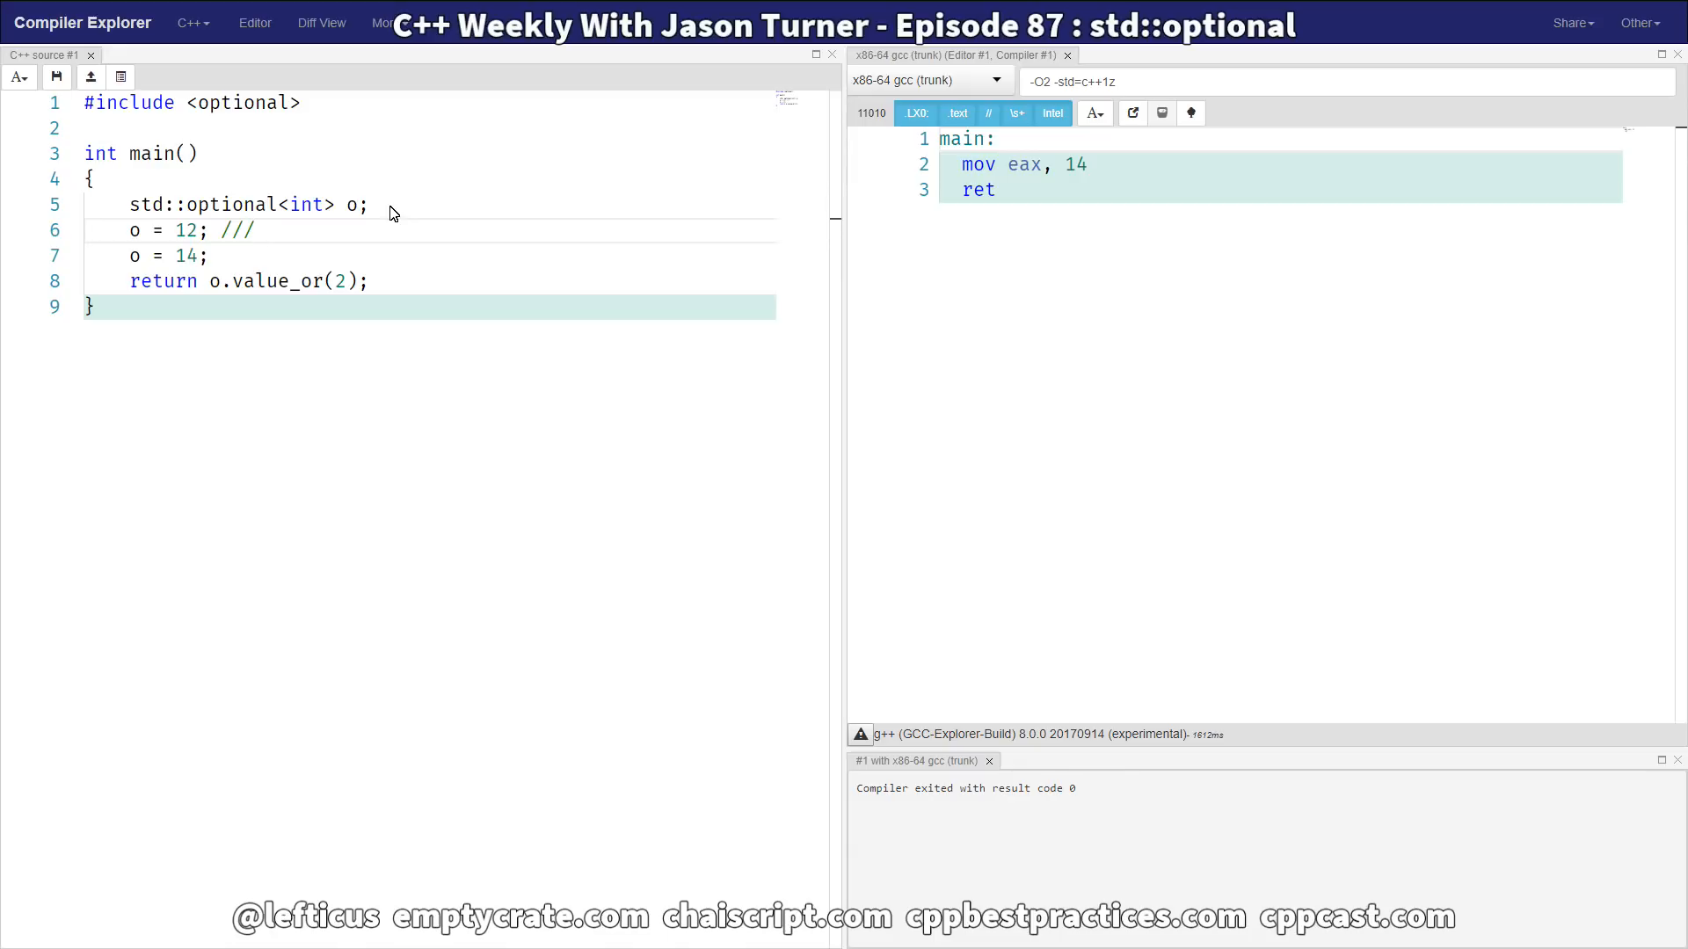
double_click(237, 230)
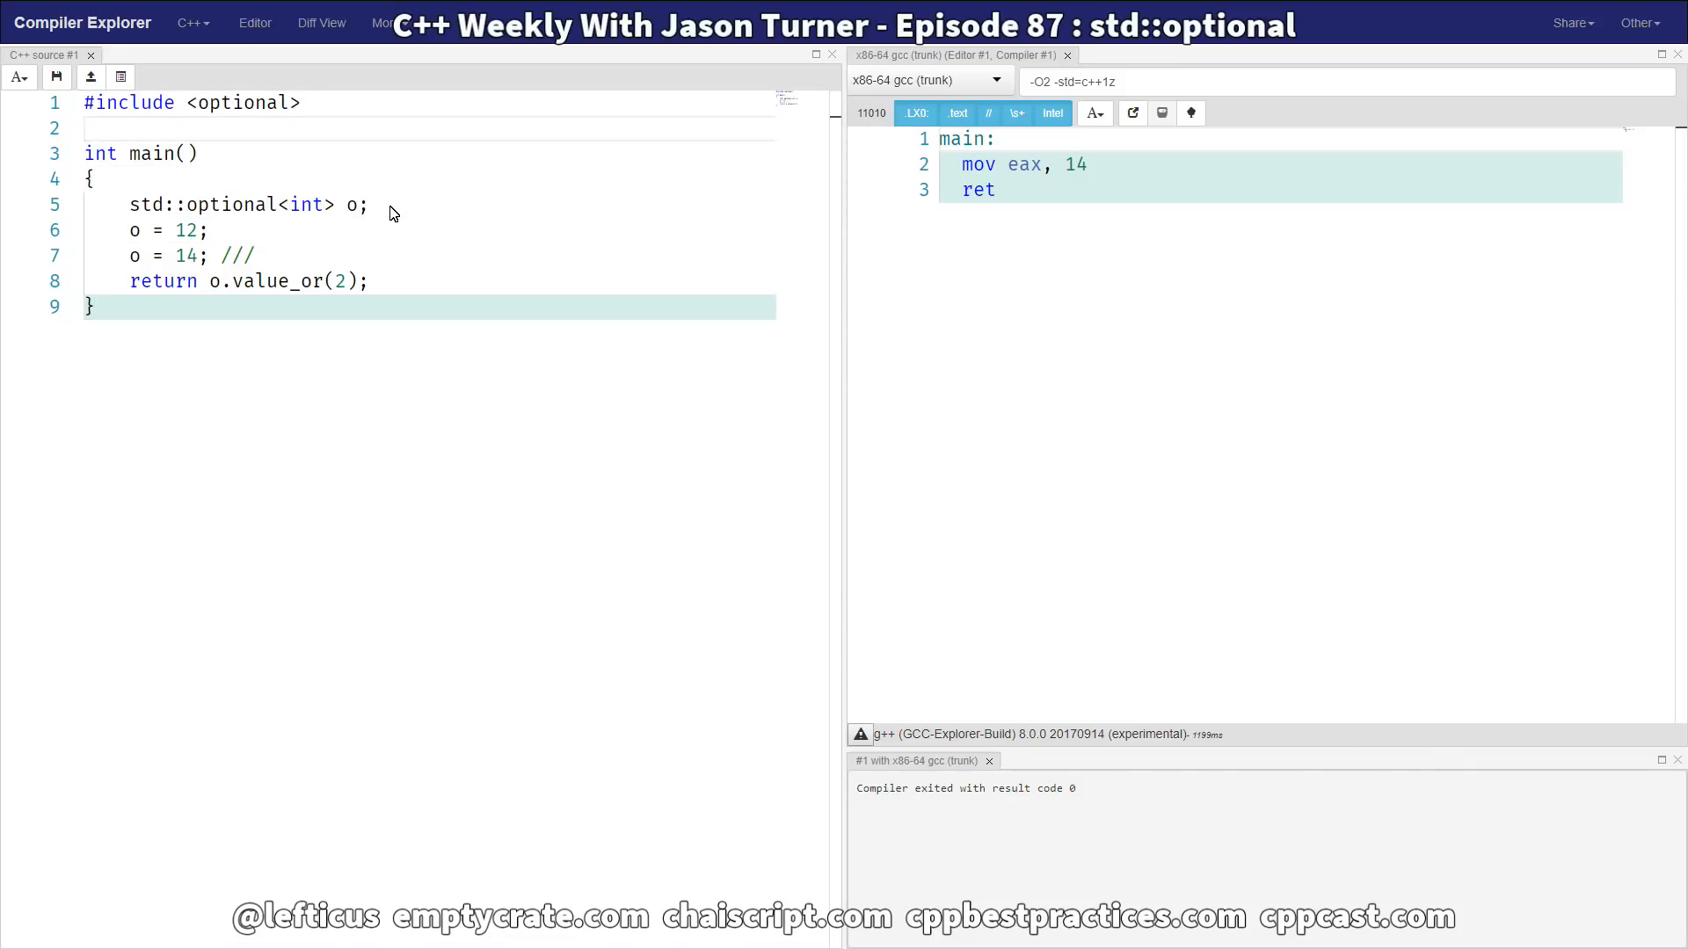
- Include <string>, make o a std::optional<std::string> set to "Hello", return o.value().size() at -O3
type("#inc")
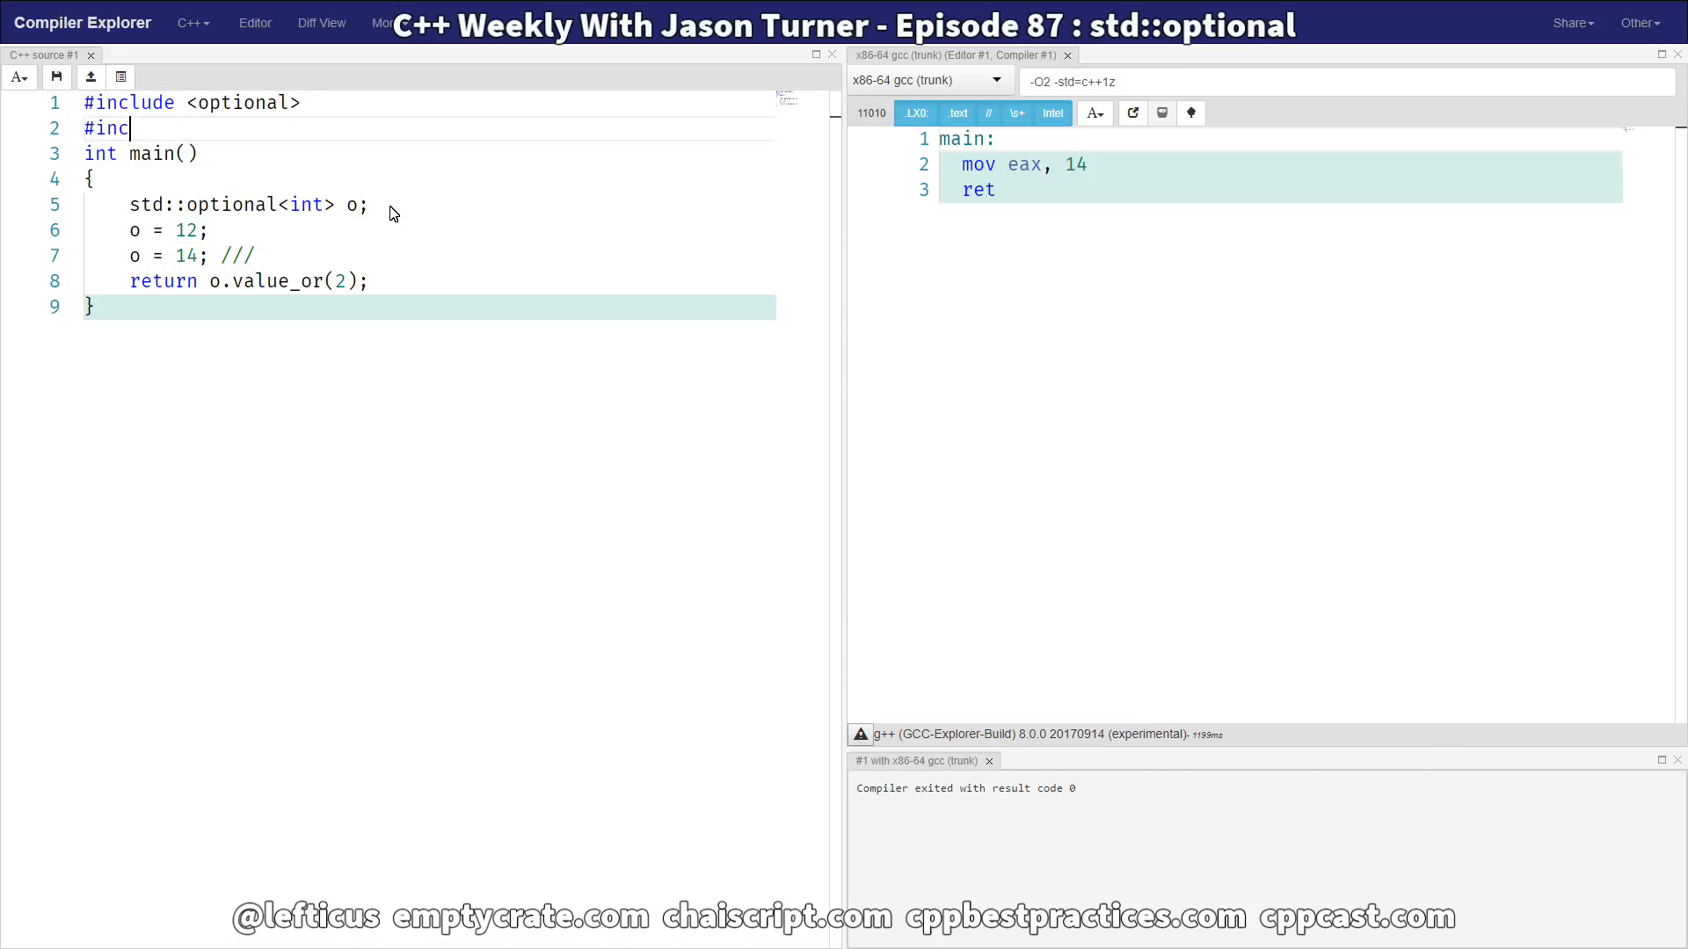
type("lude <string>")
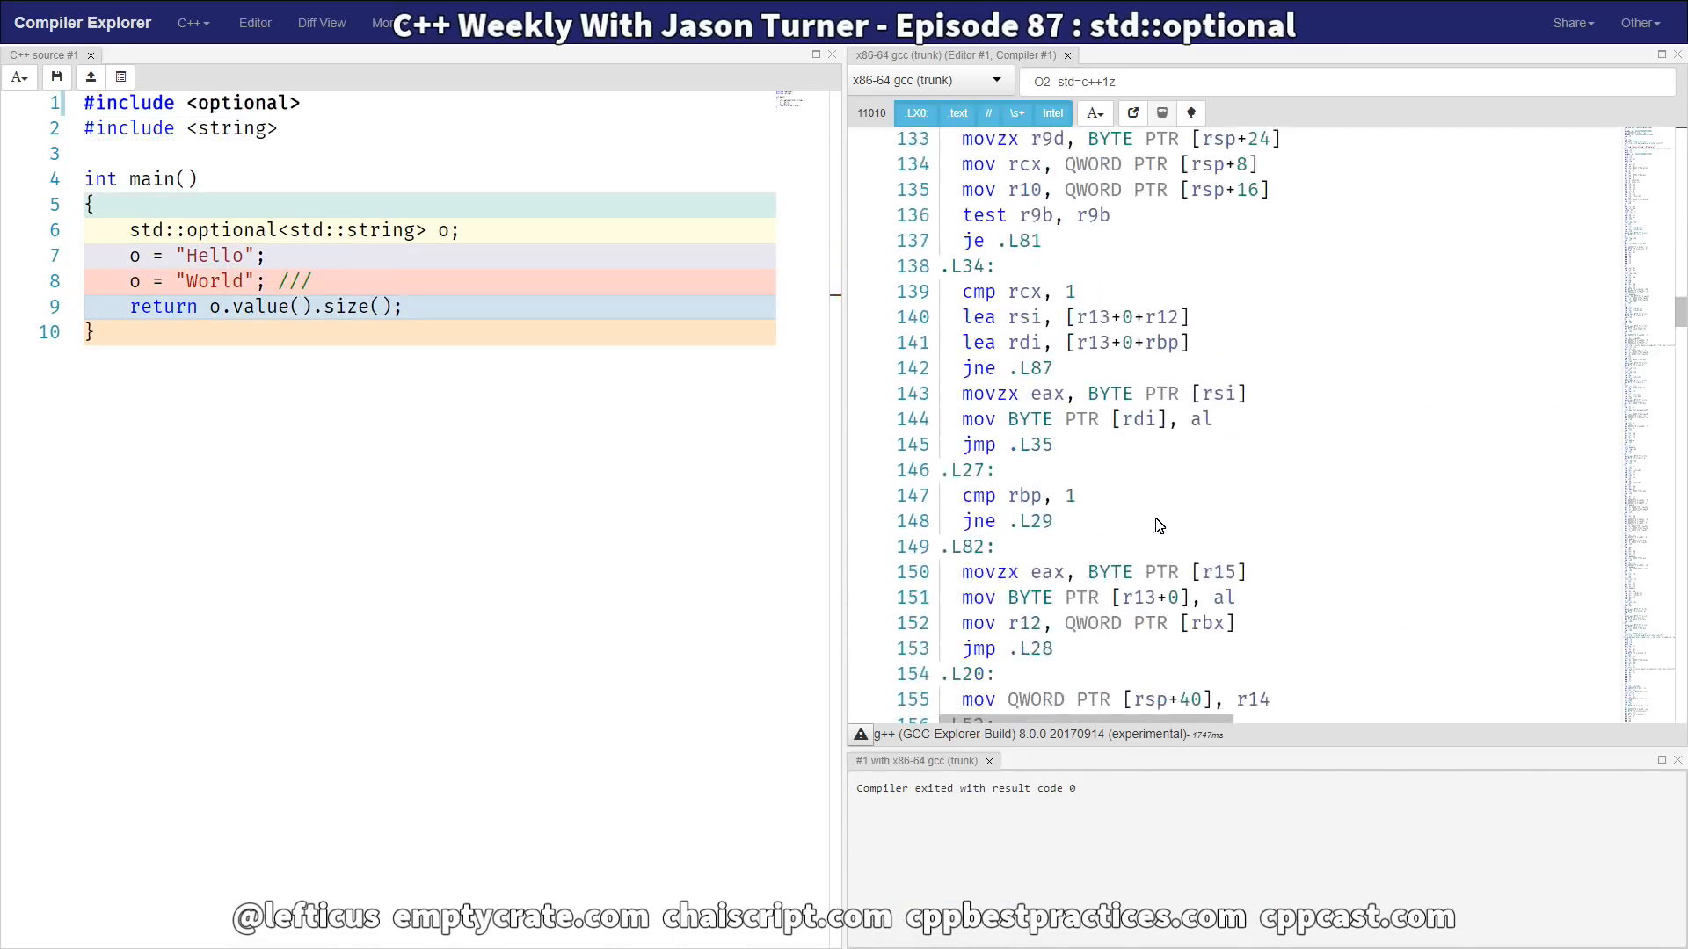
scroll("down", 3)
type("3")
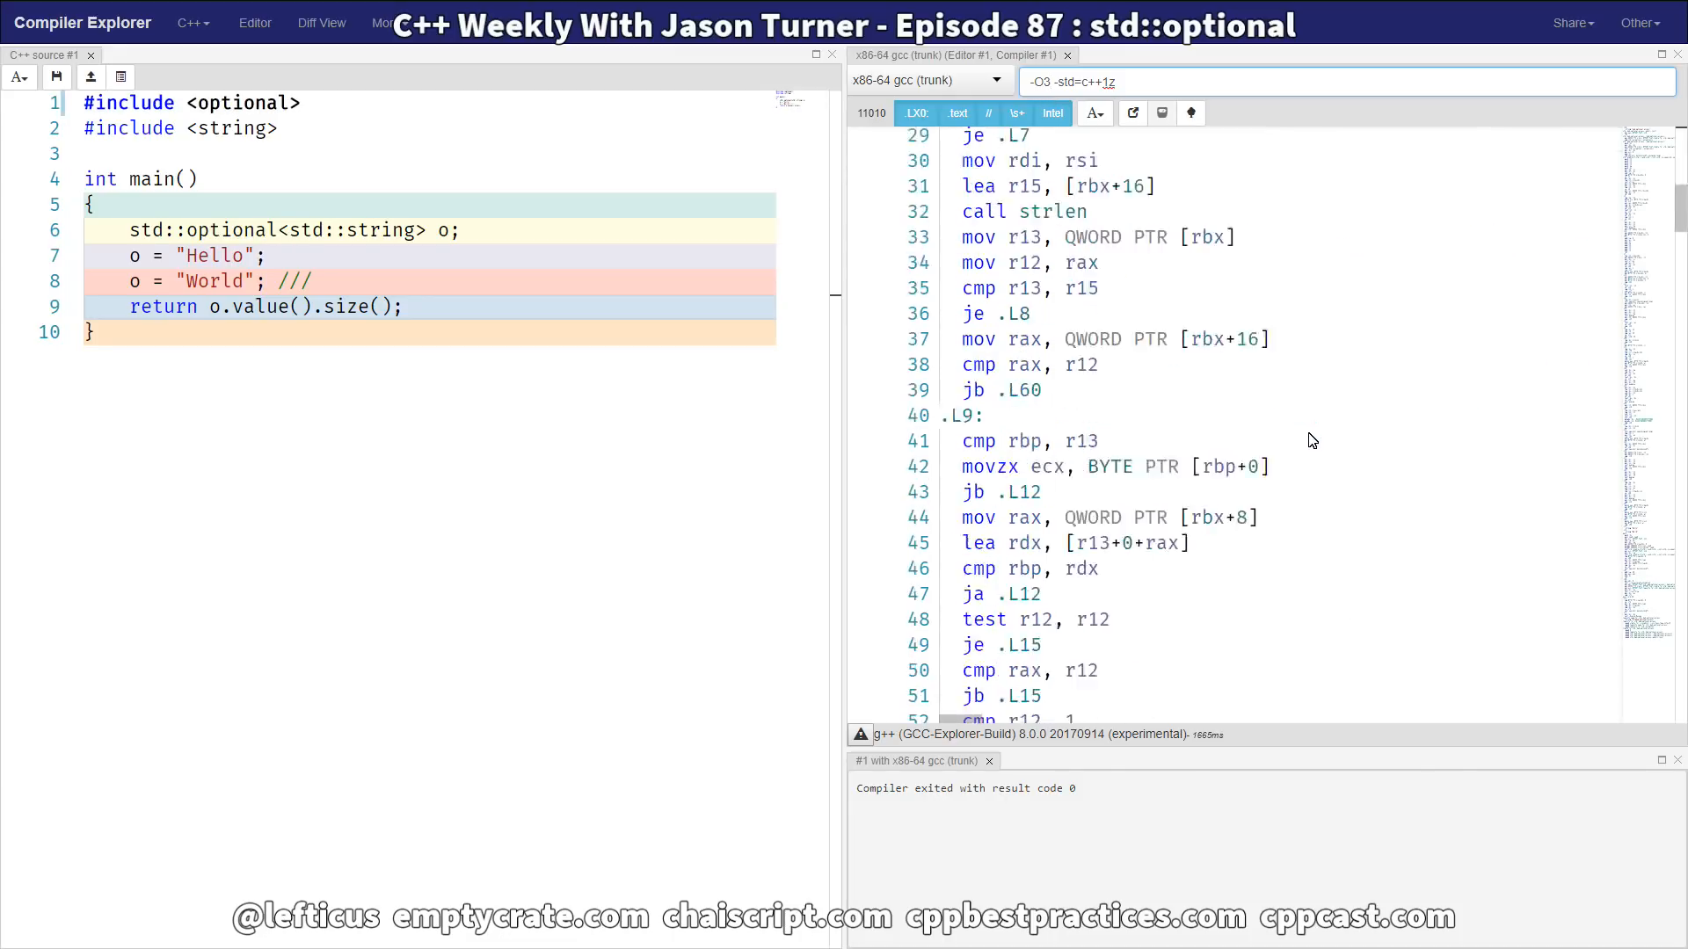
scroll("down", 3)
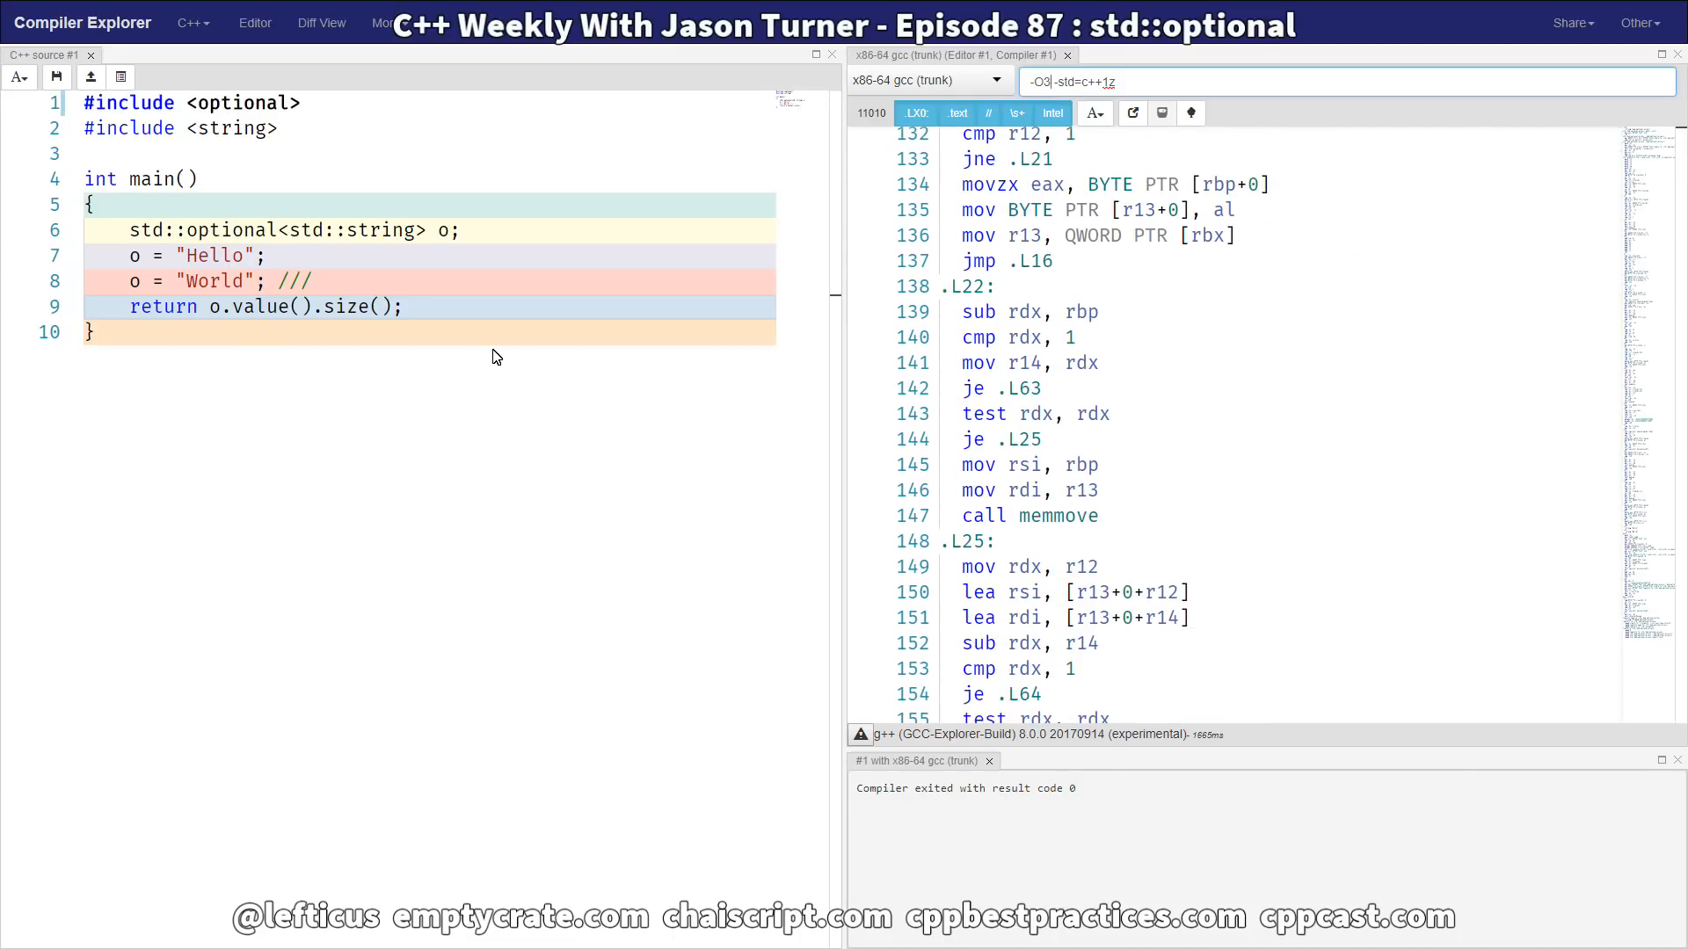
left_click(227, 282)
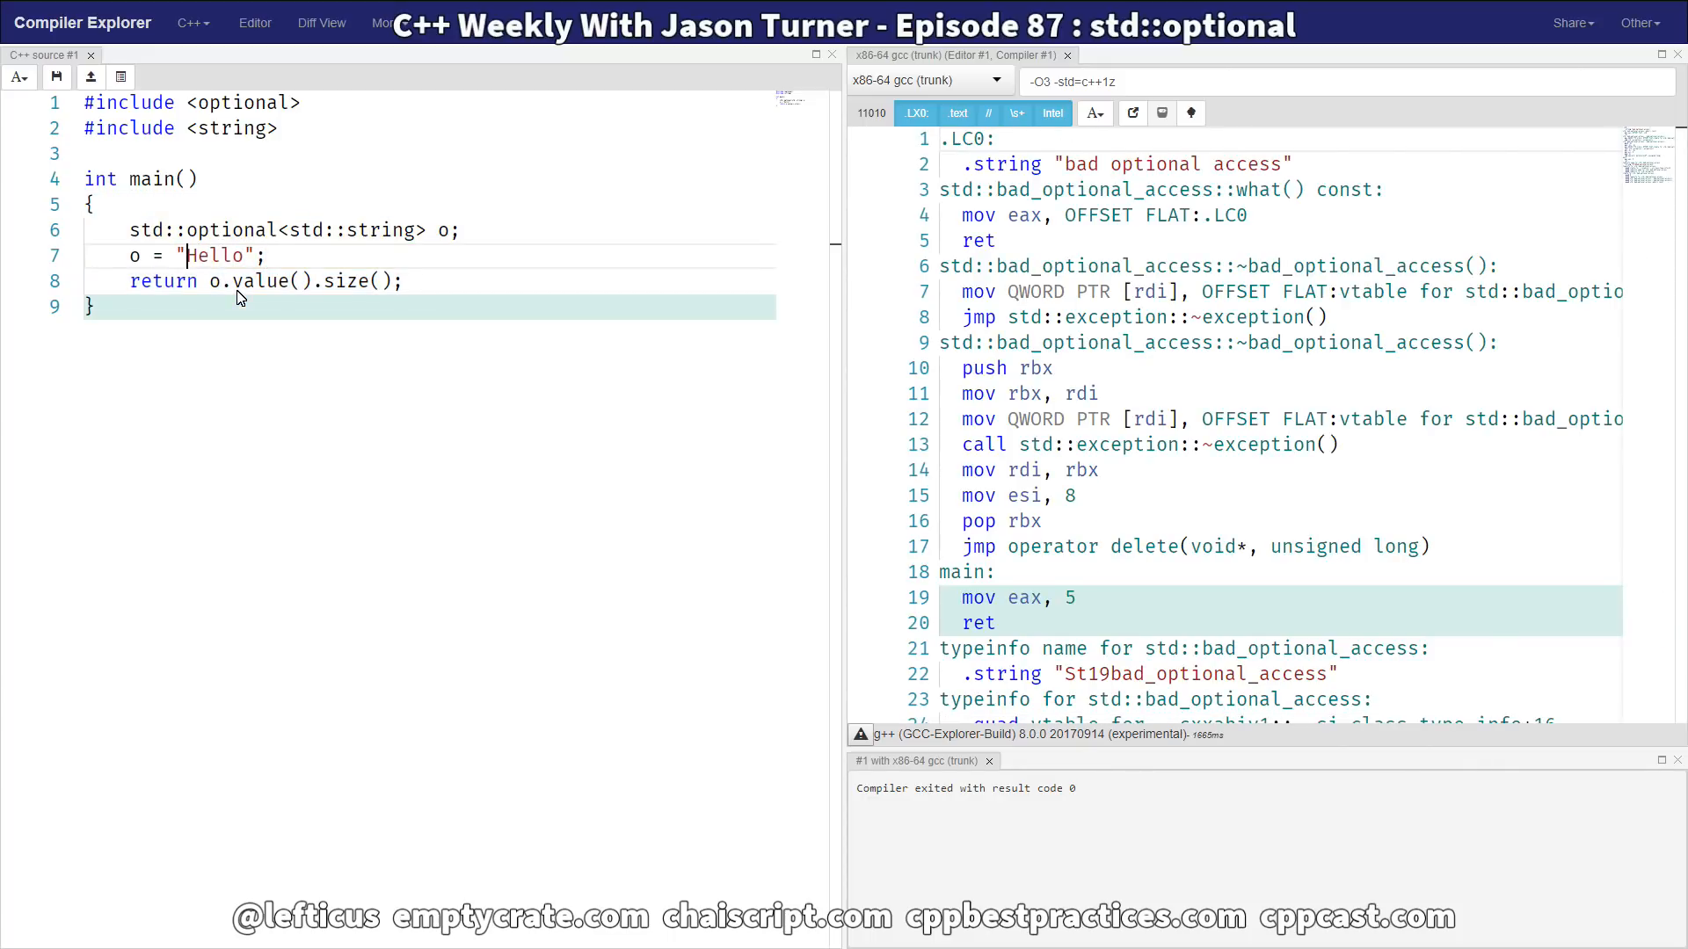
- Wrap "Hello" in std::string(), then define struct S with deleted copy/move constructors and std::optional<S> o
type("std::string(")
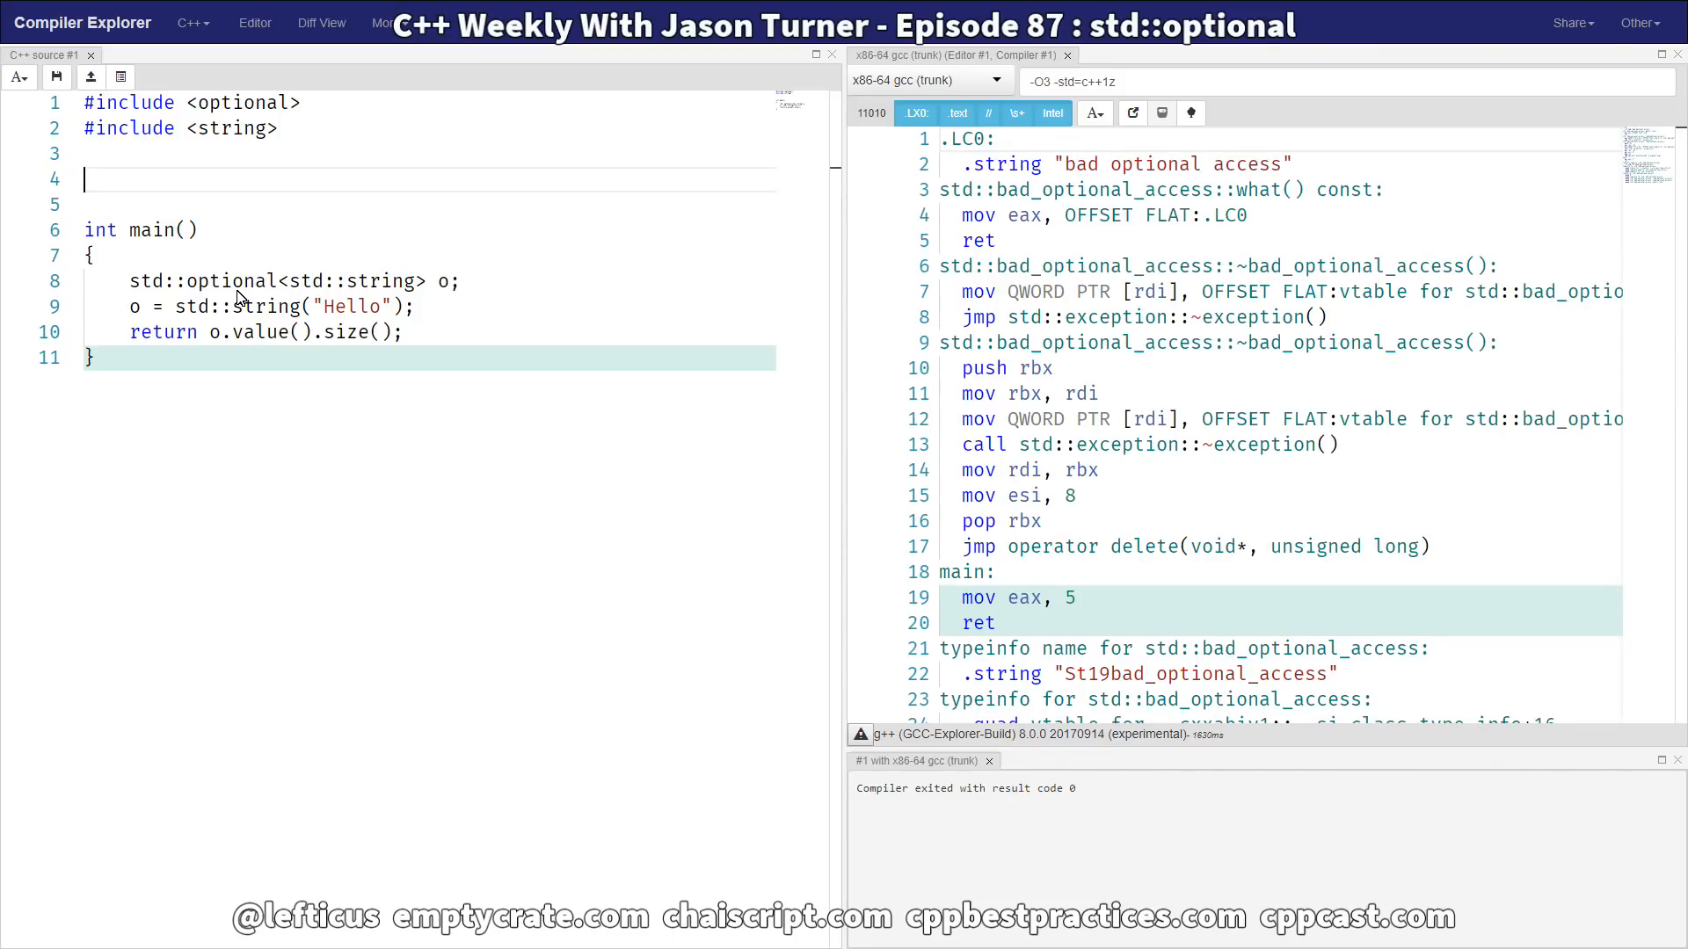
type("strct S")
type("S(const S&) = delete;")
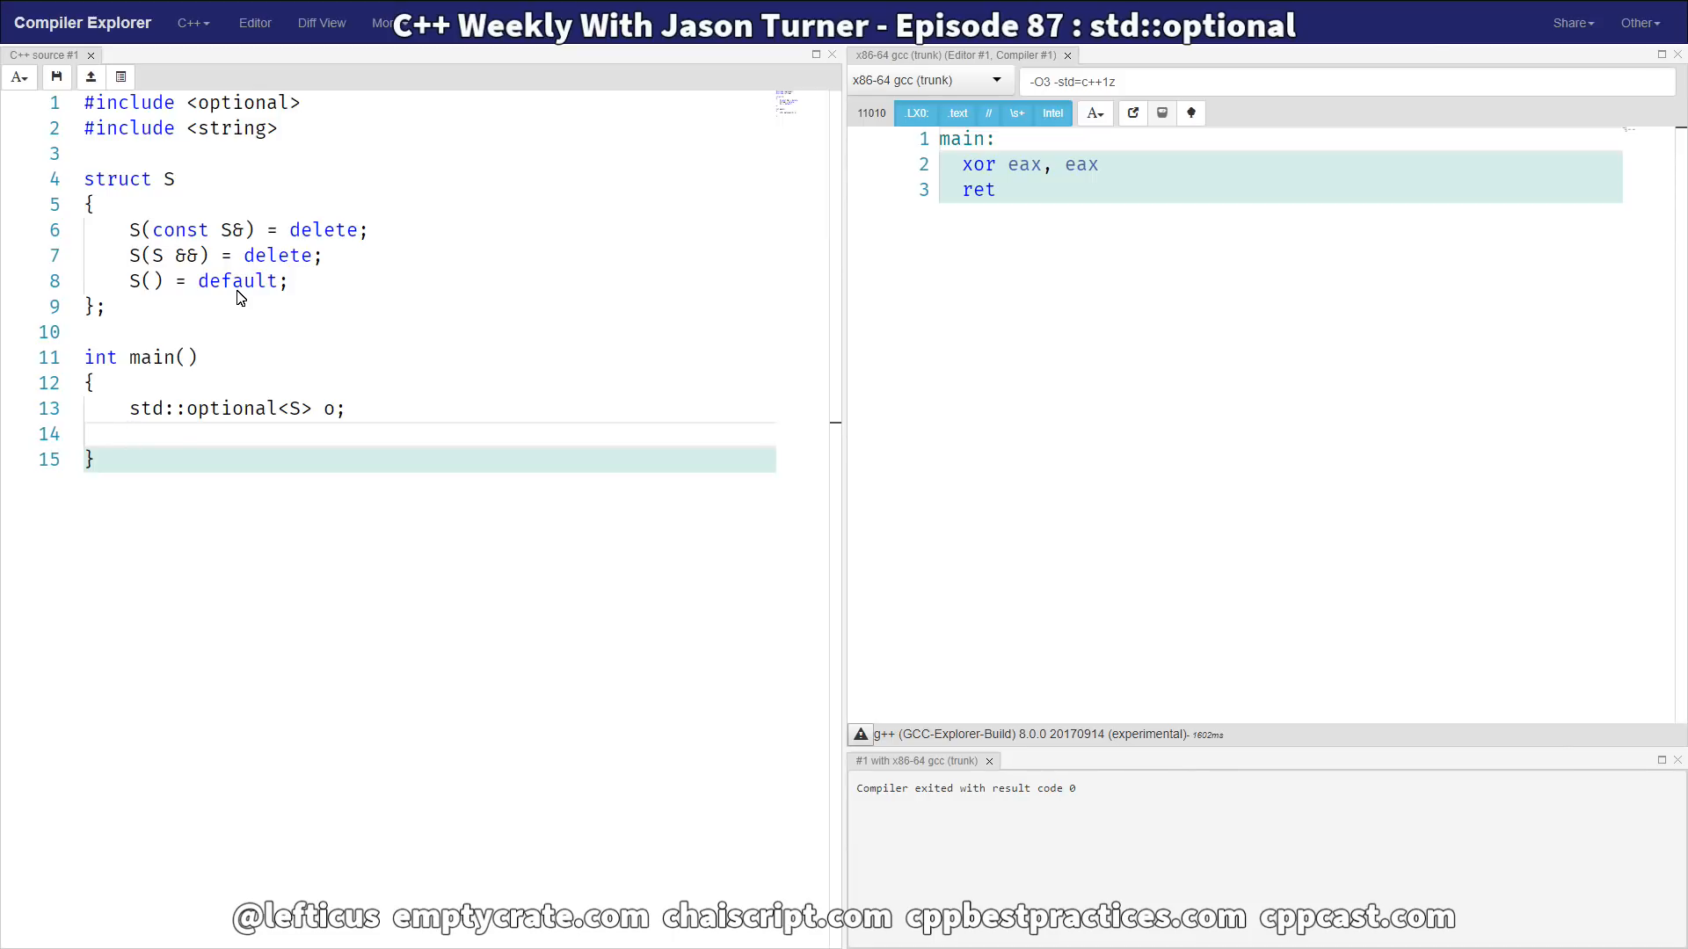
- Add o = S(); to main, which fails with a no-matching-operator= error
type("o =")
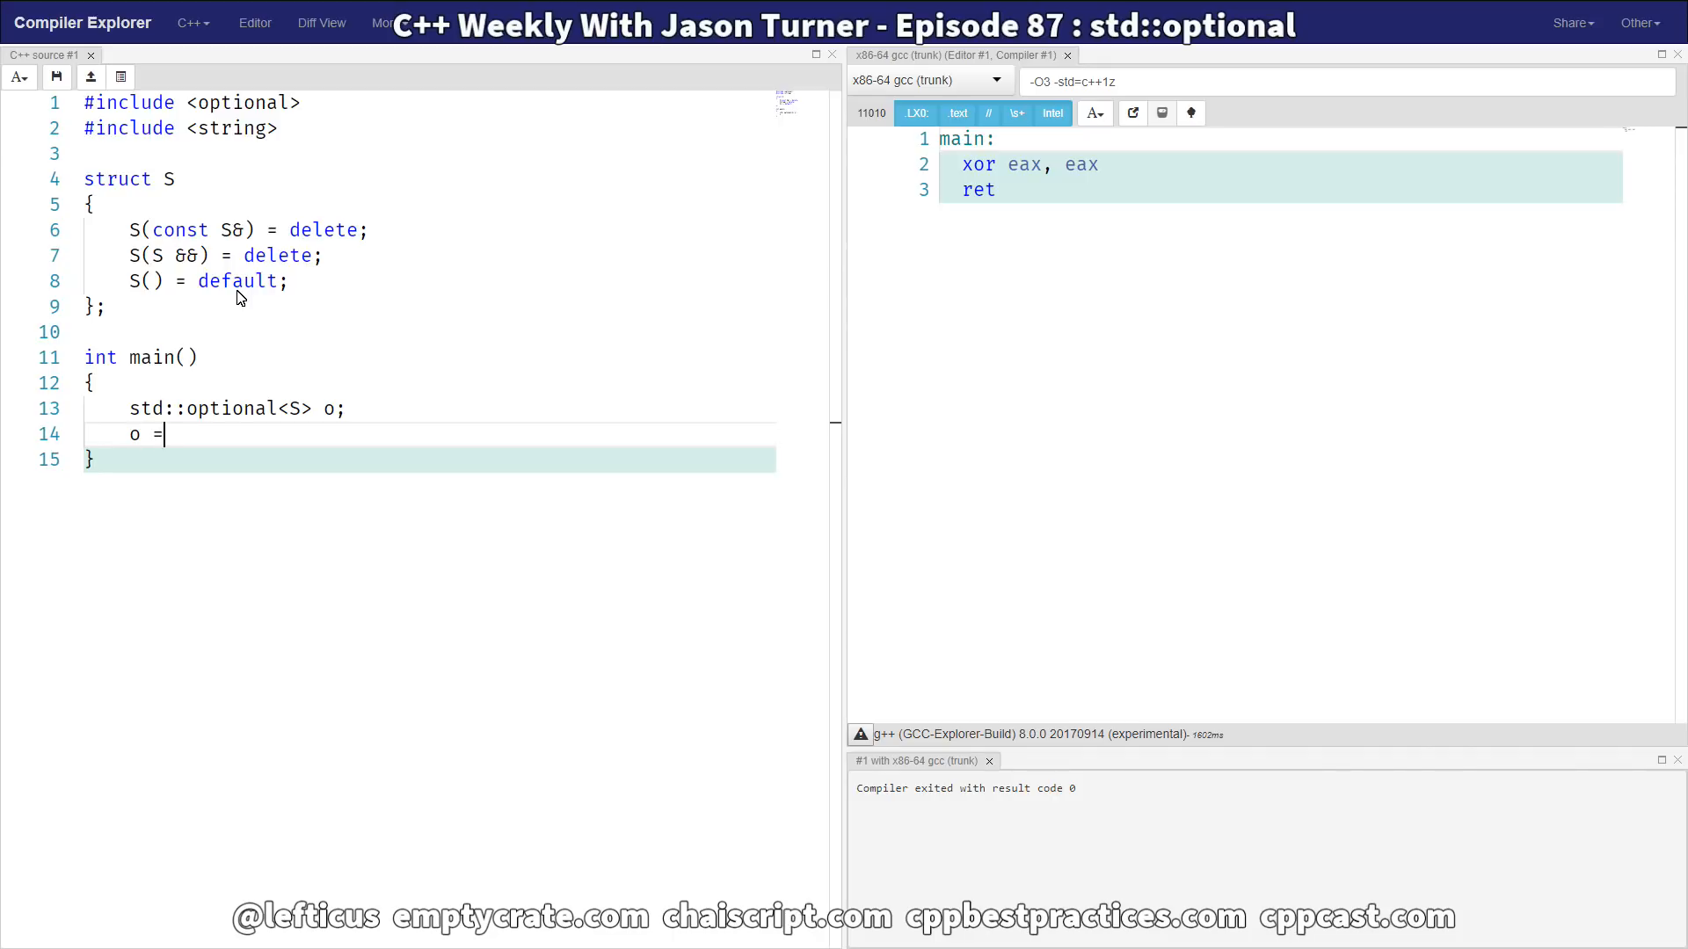
type("S();")
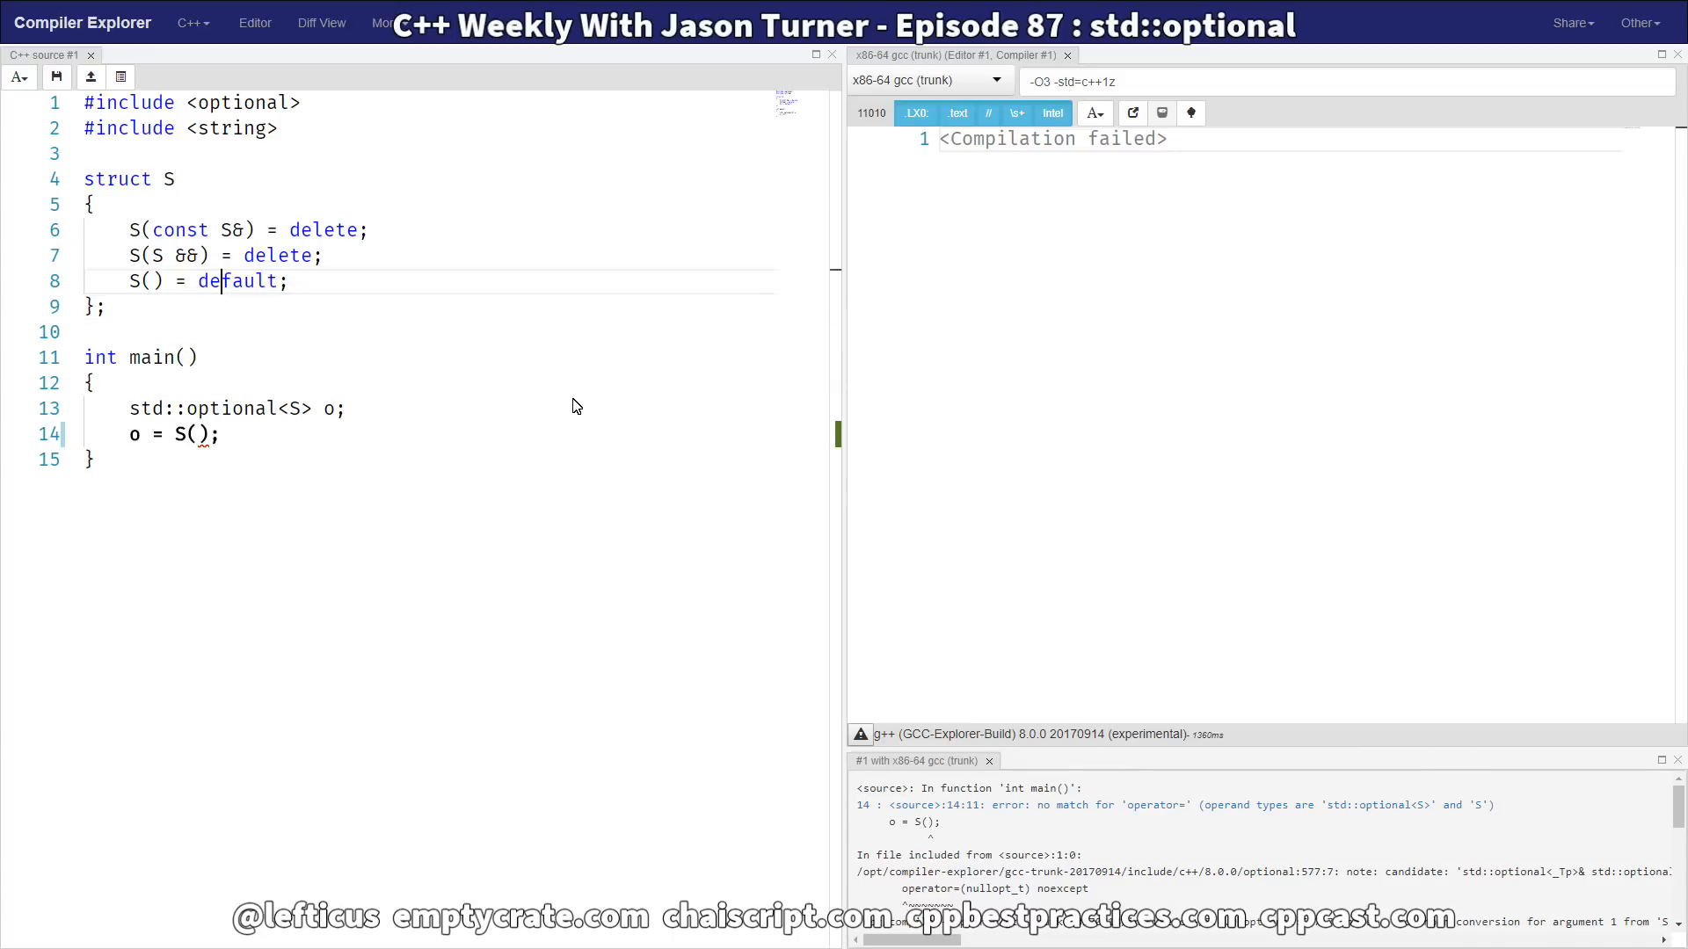
type("/")
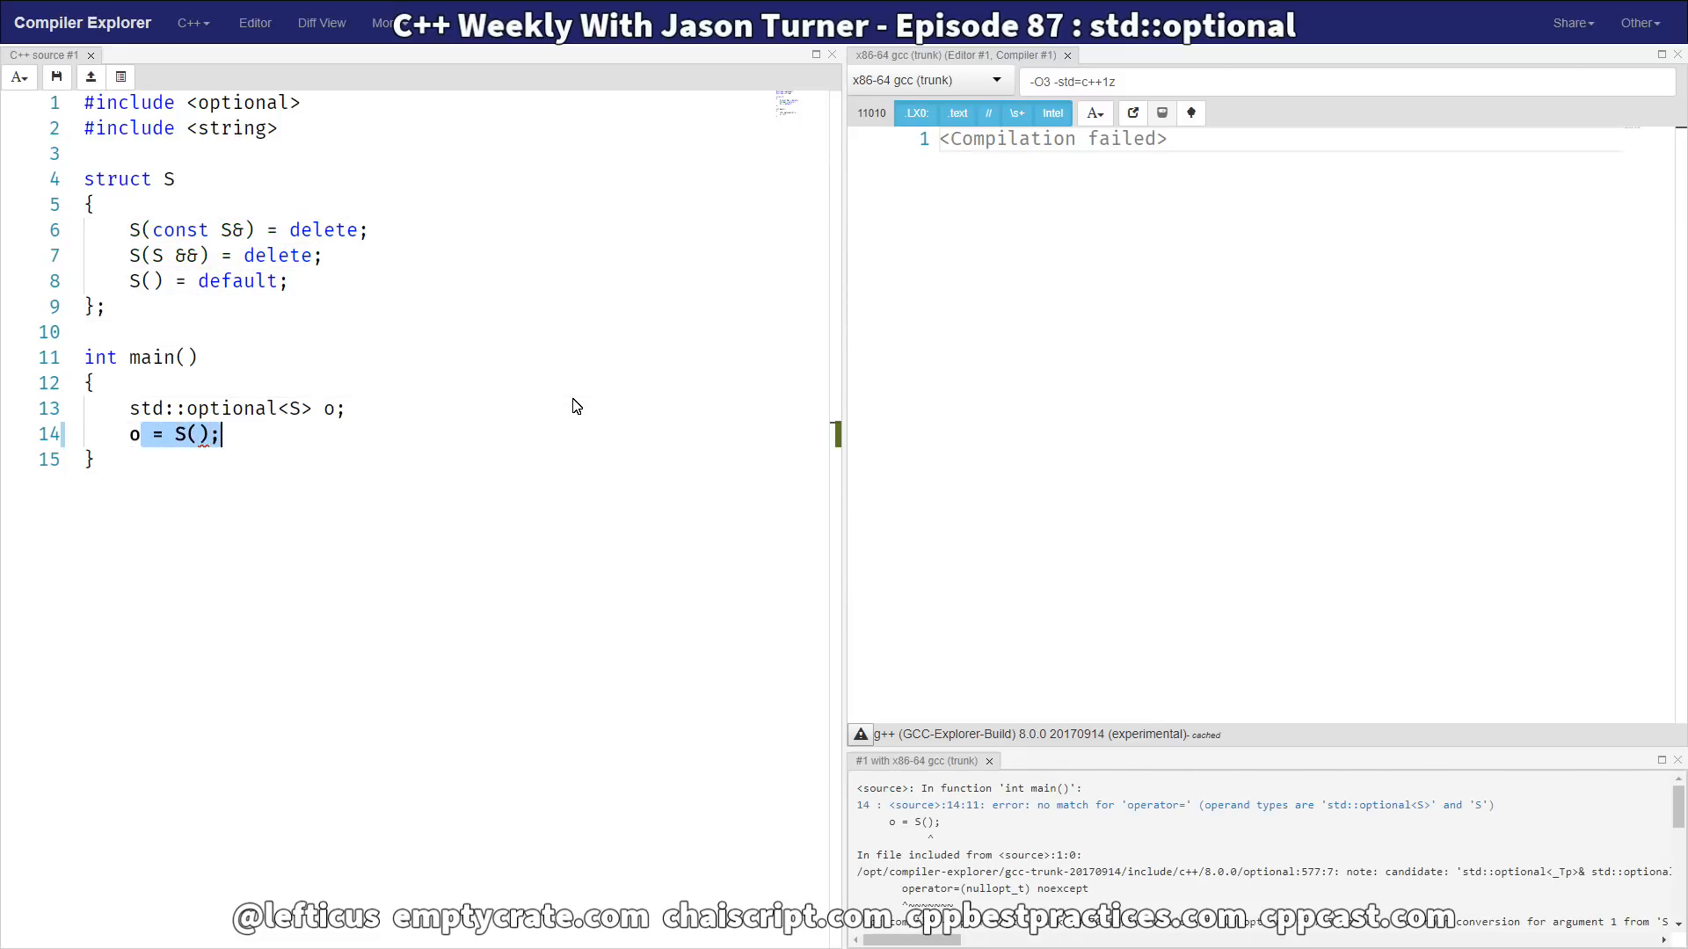
- Replace the failing assignment with o.emplace(); and let it recompile
type(".emplac")
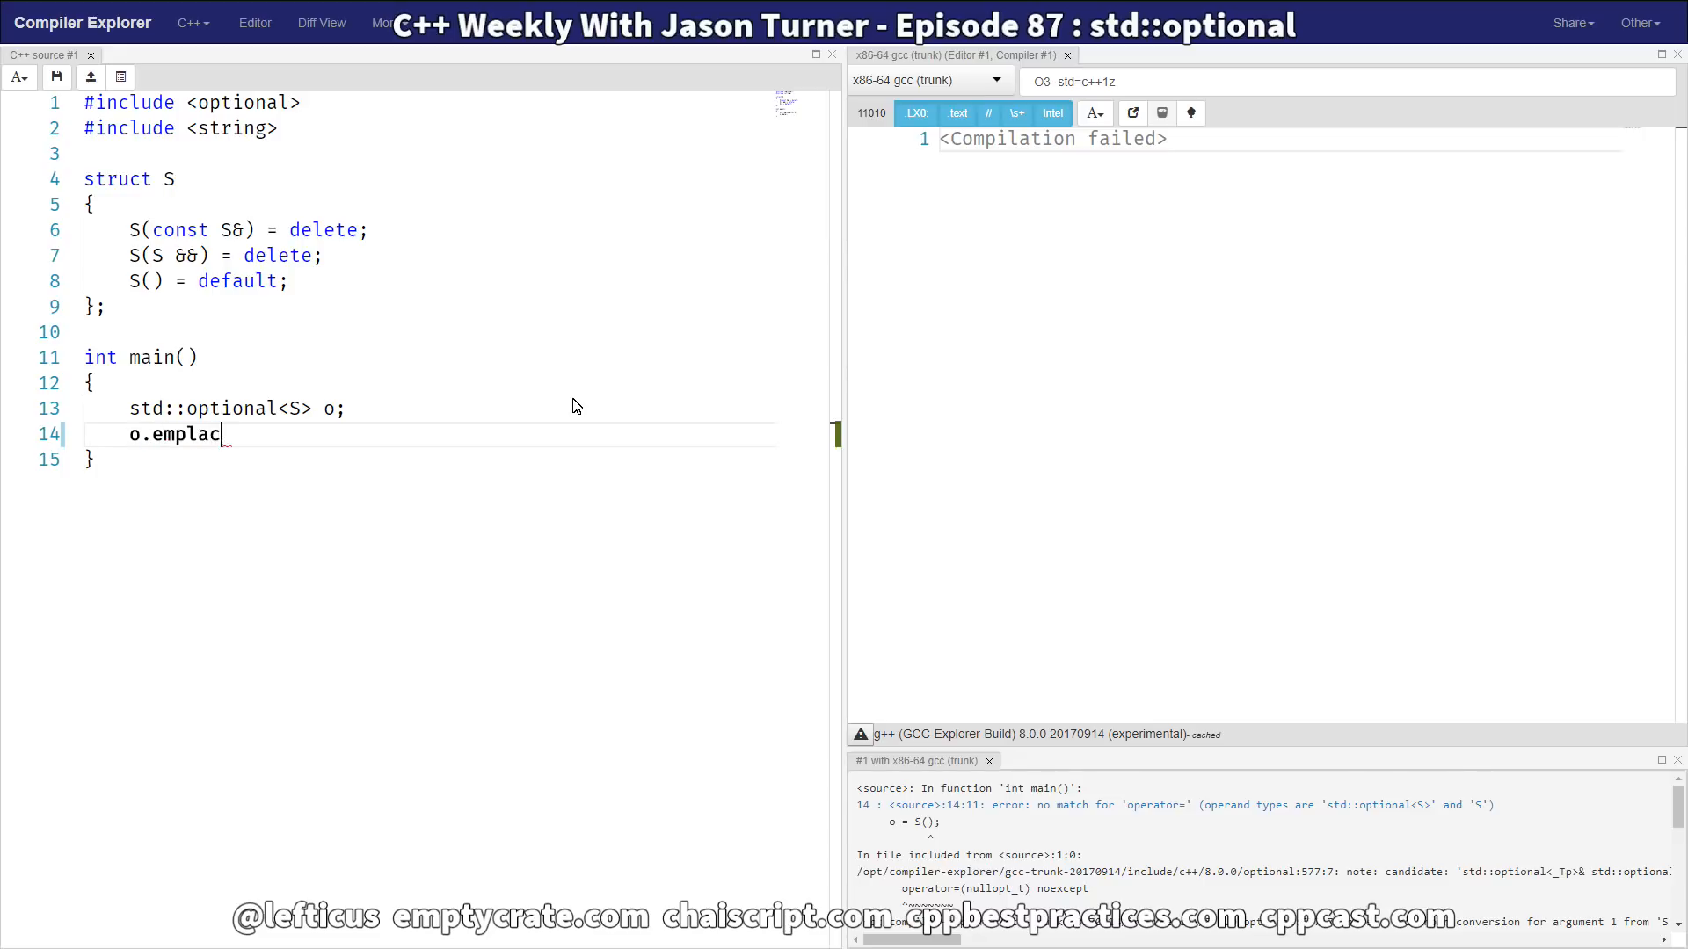
type("e")
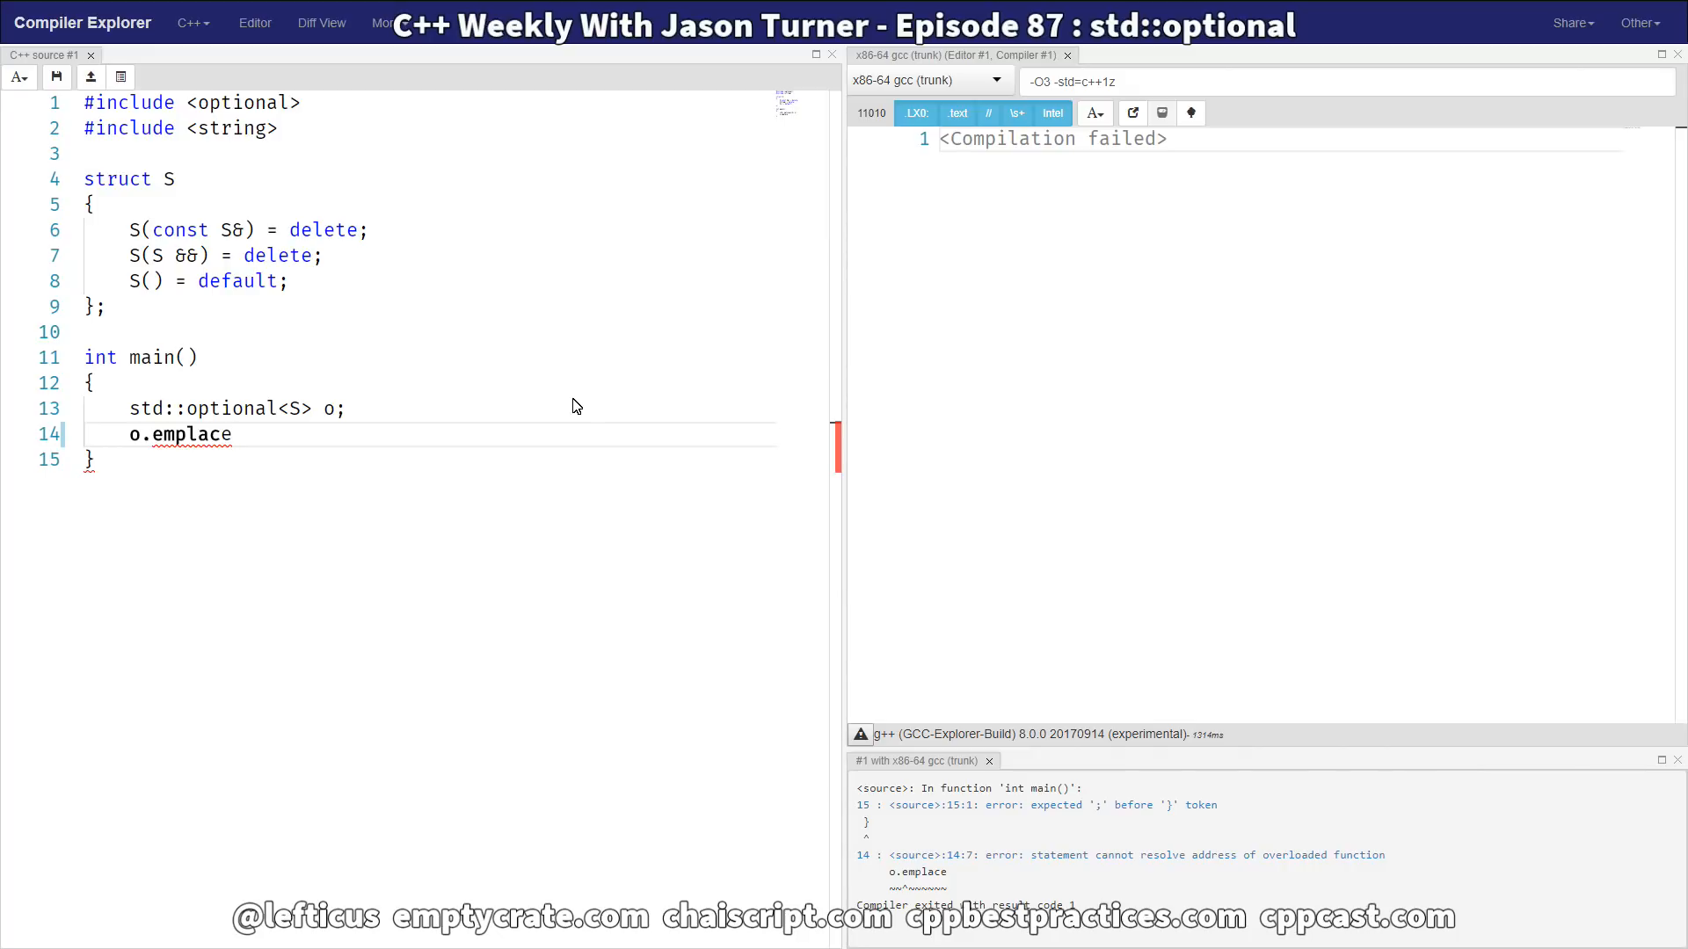
type("();")
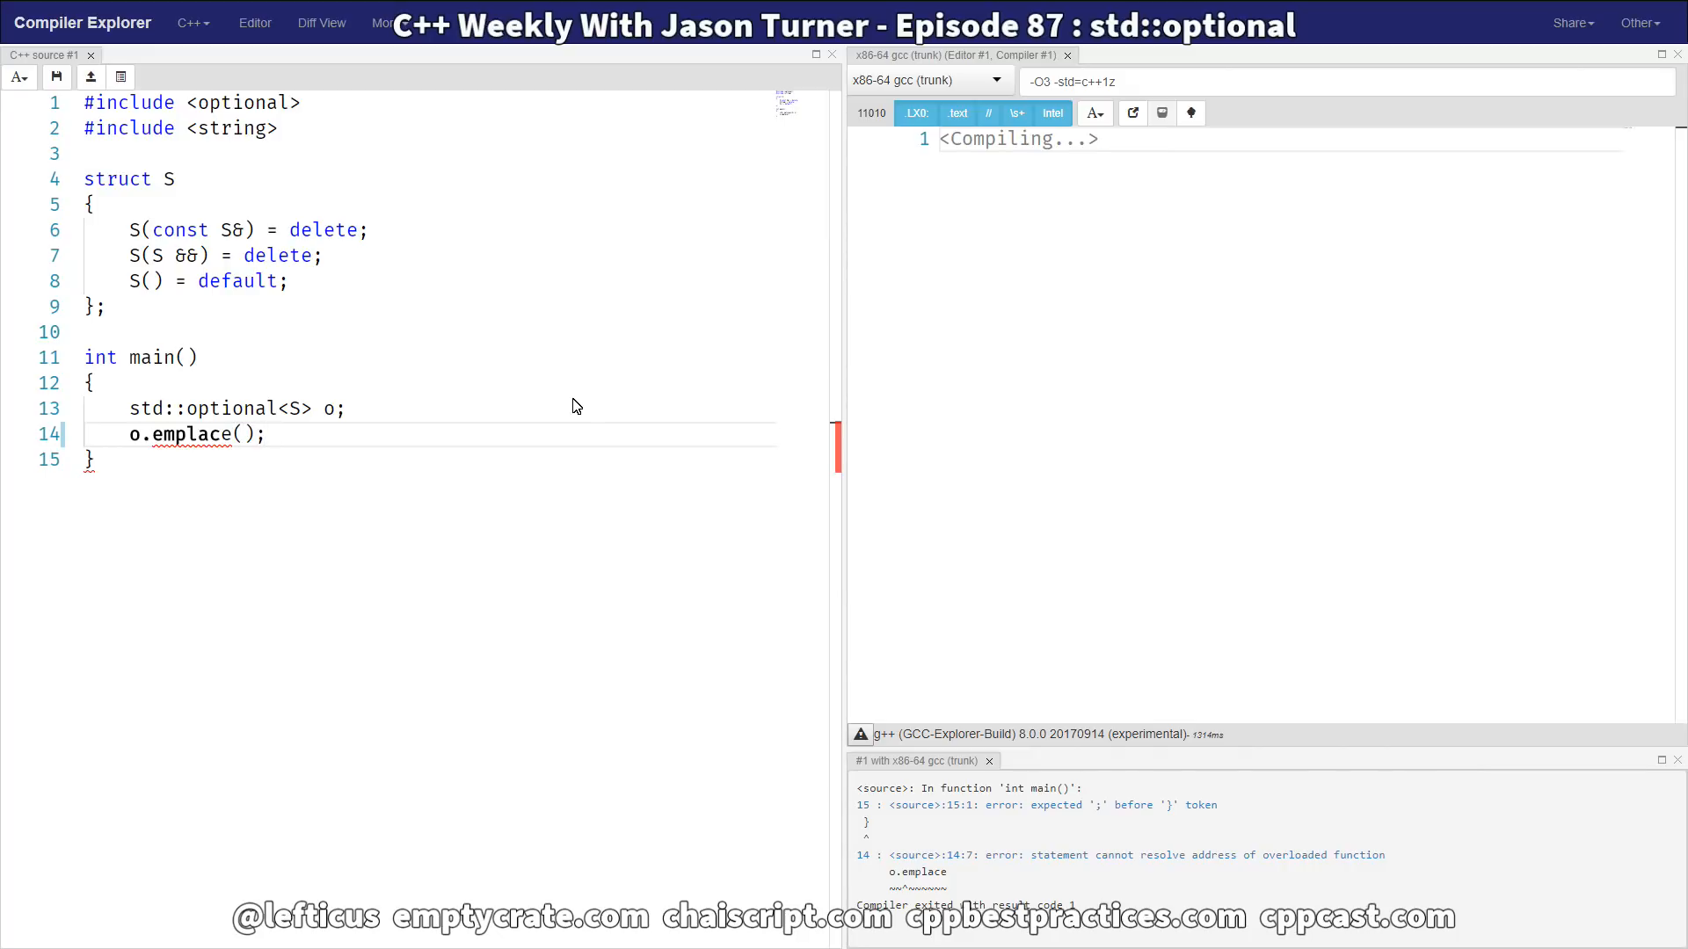